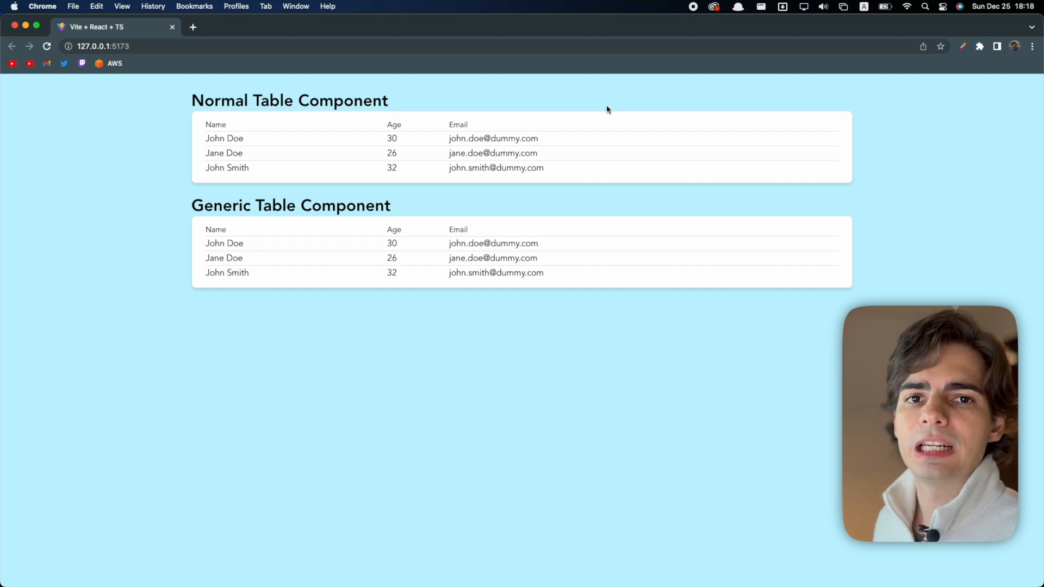
mouse_move(574, 205)
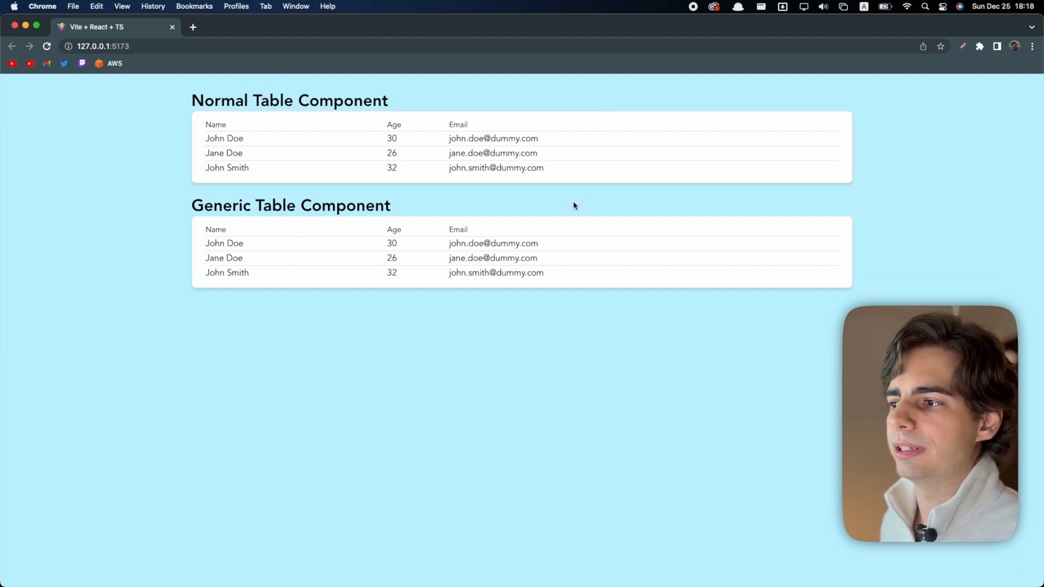
mouse_move(501, 105)
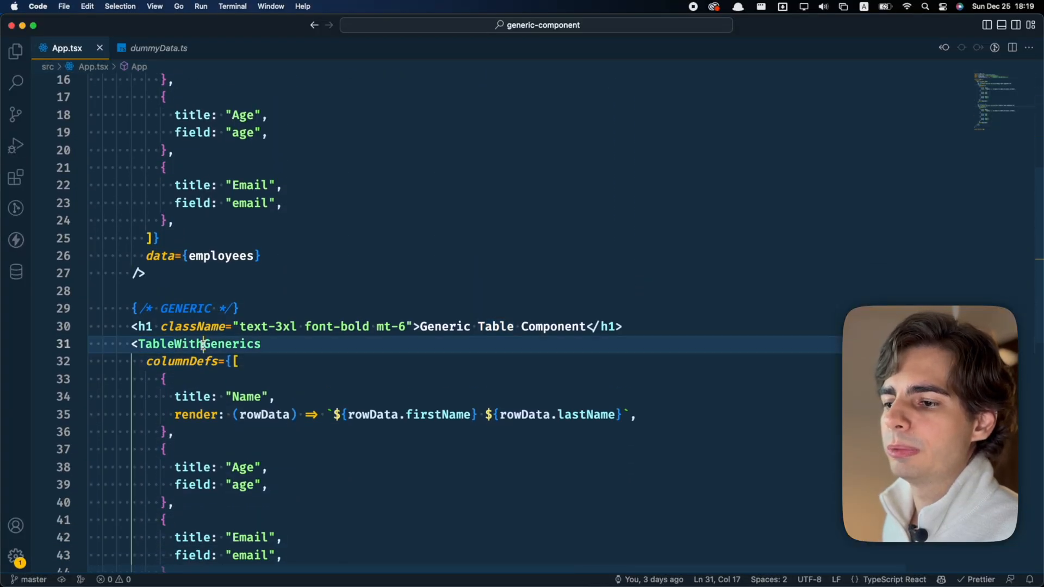
Trace the normal table's employees data into dummyData.ts, scroll the records, then return to App.tsx.
double_click(198, 344)
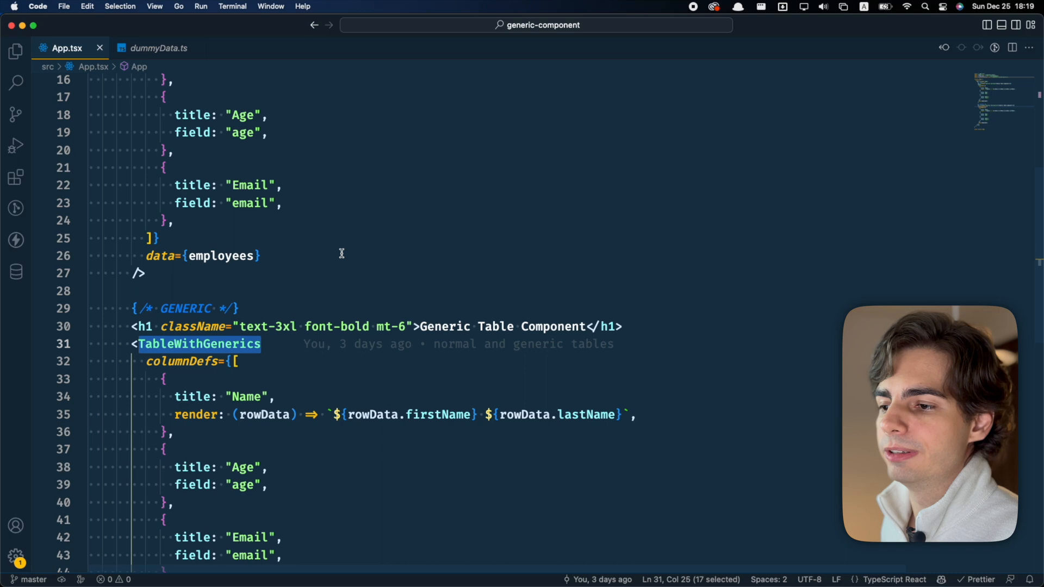
scroll("up", 3)
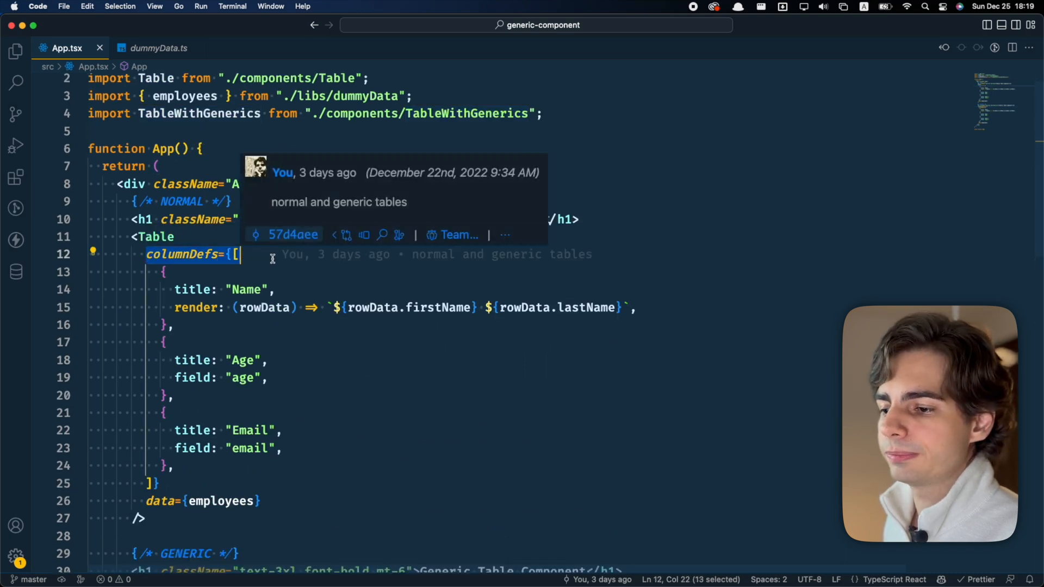
left_click(235, 500)
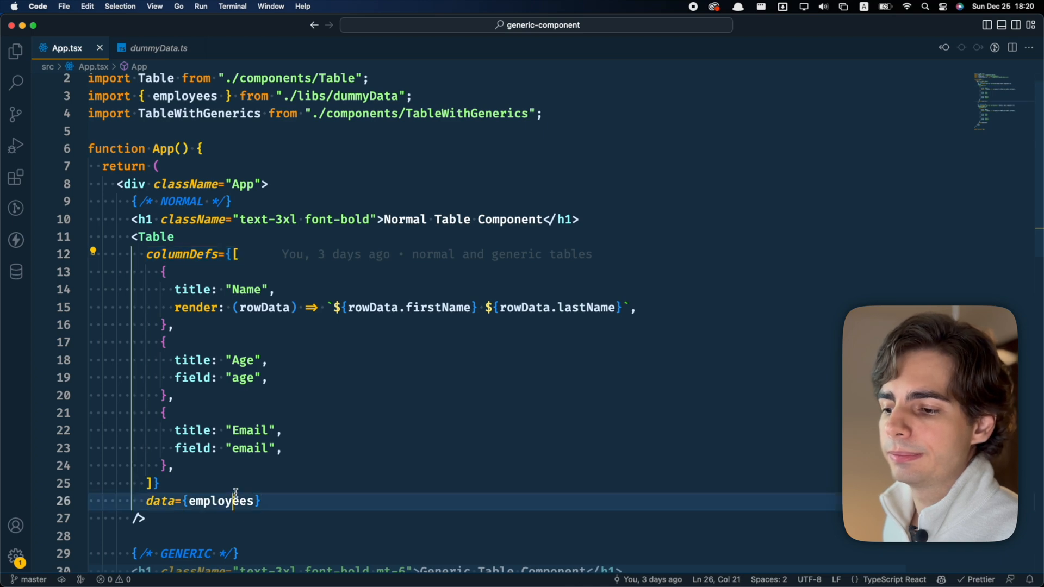
left_click(158, 48)
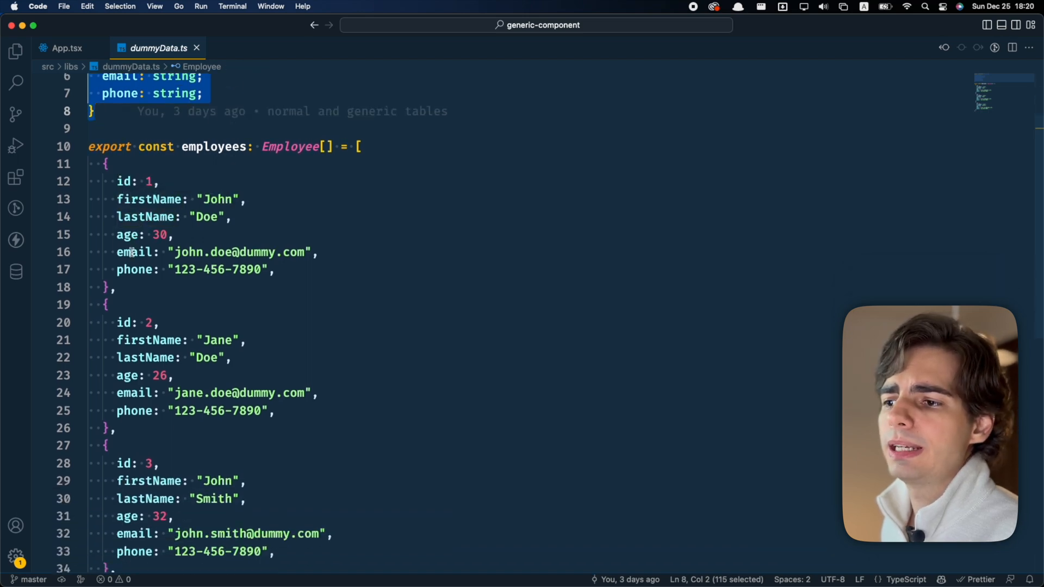
scroll("down", 3)
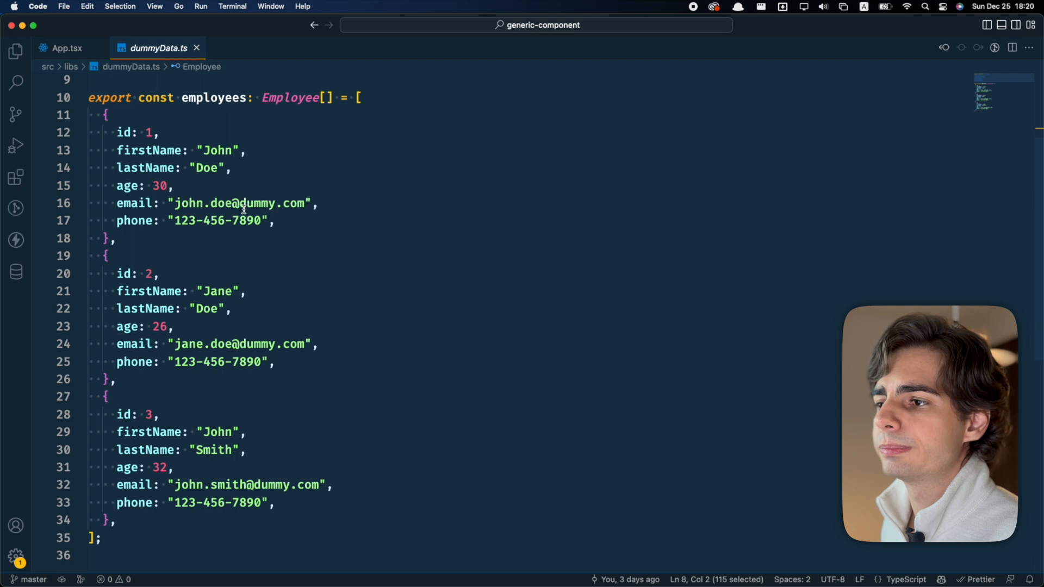
left_click(65, 48)
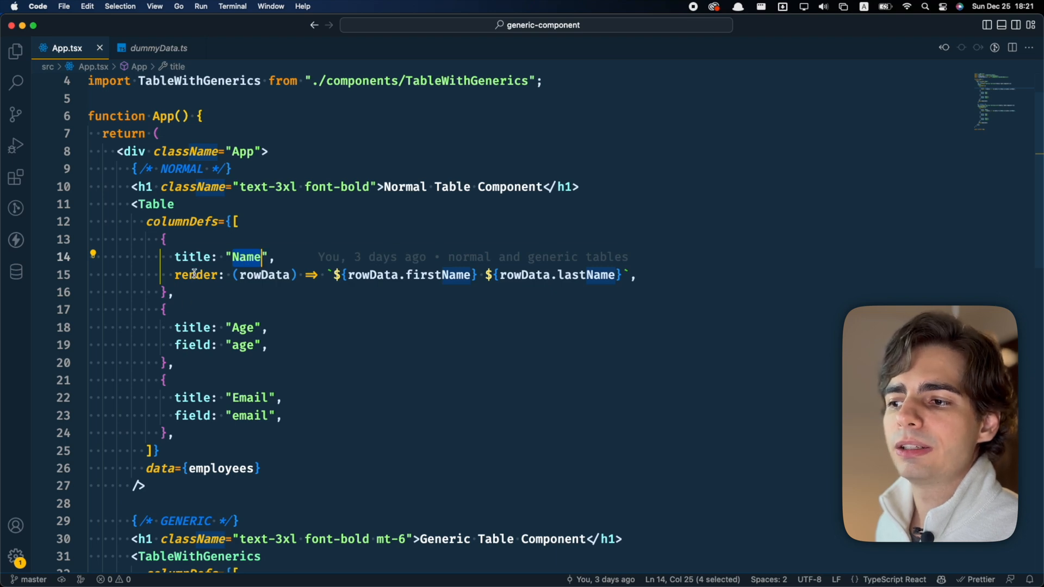
Inspect rowData and lastName in the Name render, then change firstName to firstNames.
double_click(197, 276)
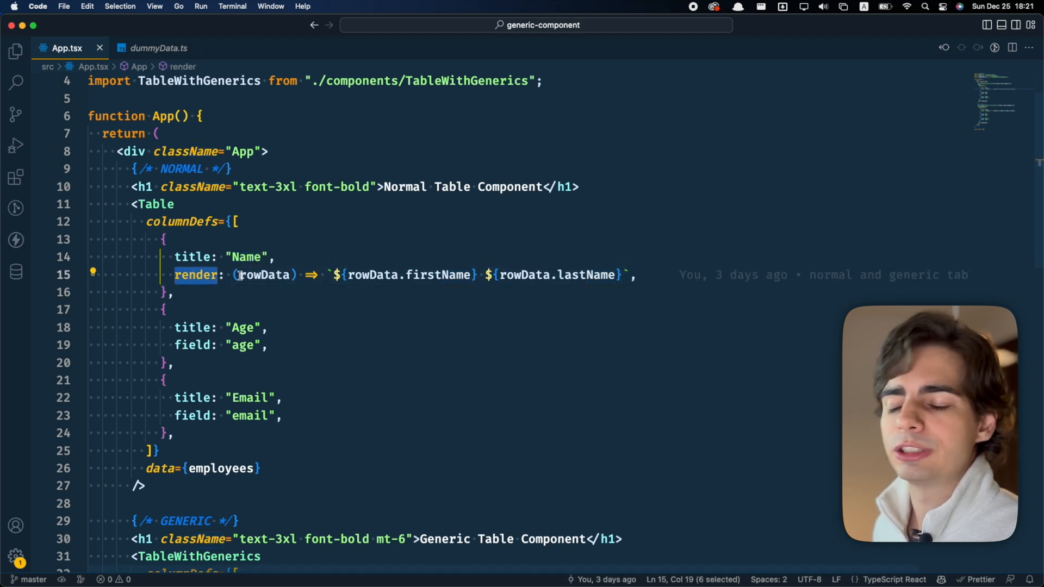
left_click(441, 275)
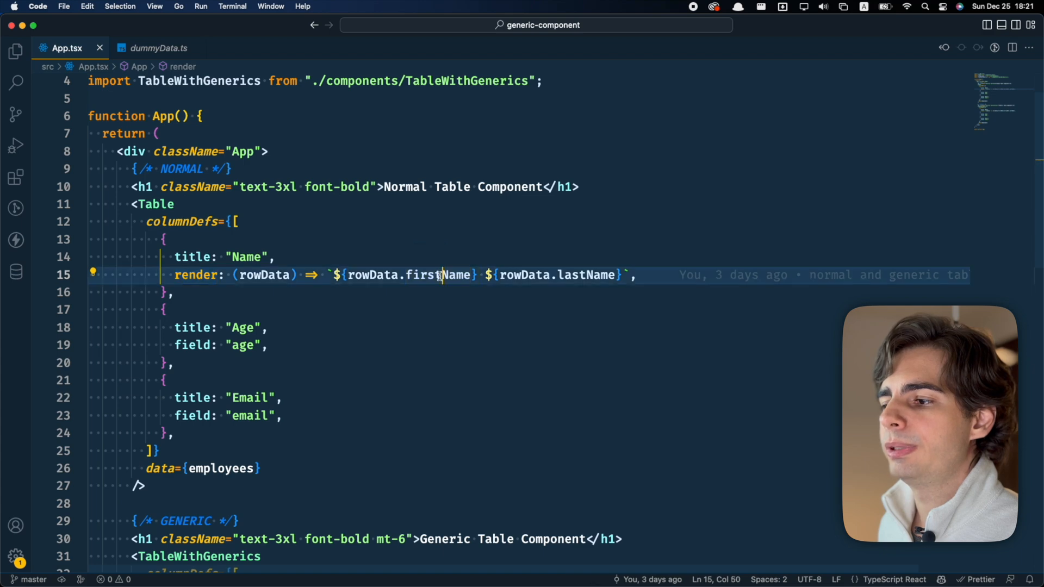
double_click(586, 275)
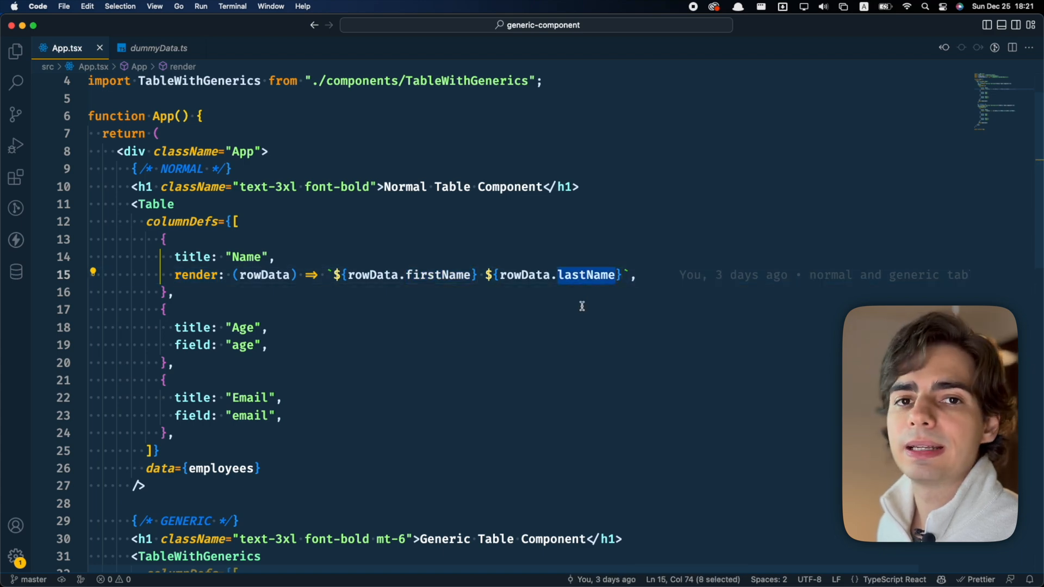
scroll("down", 3)
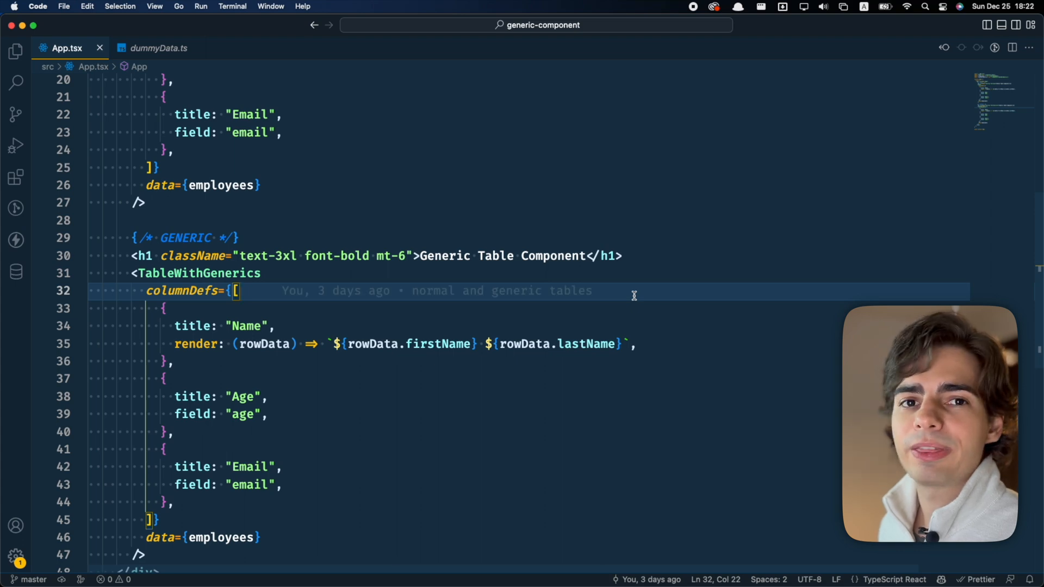
scroll("up", 3)
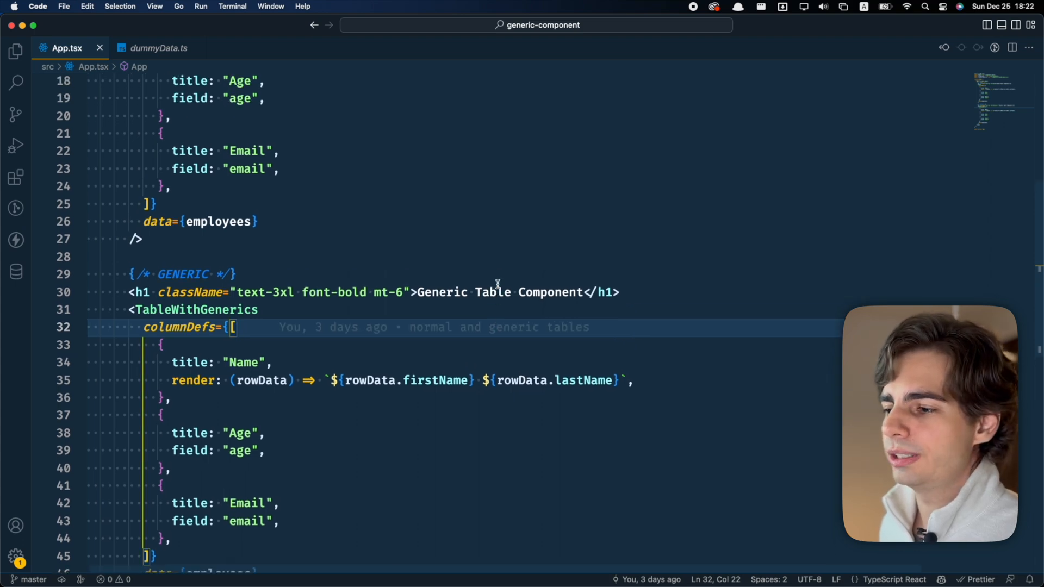
scroll("up", 3)
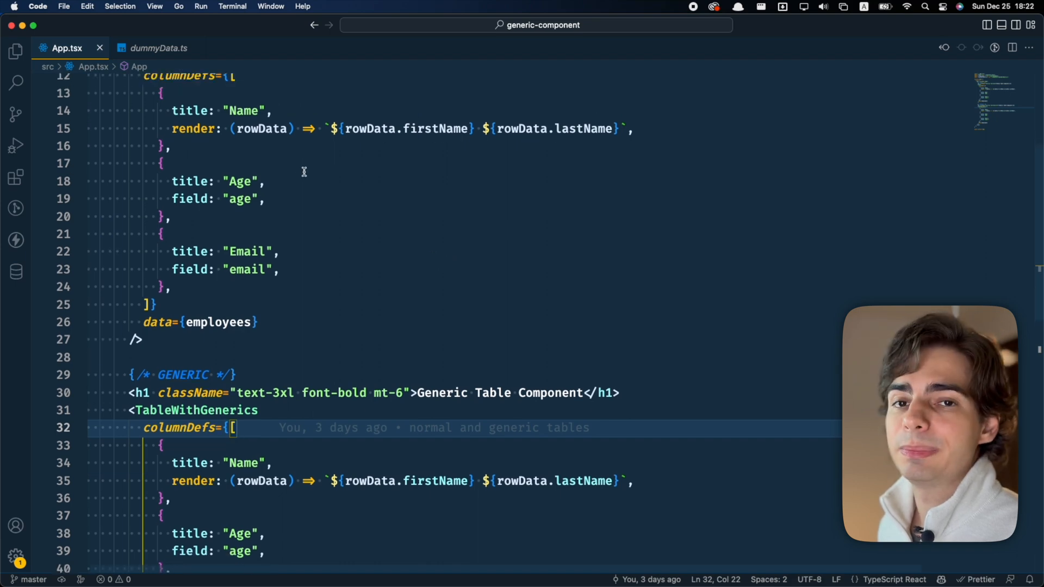
mouse_move(261, 128)
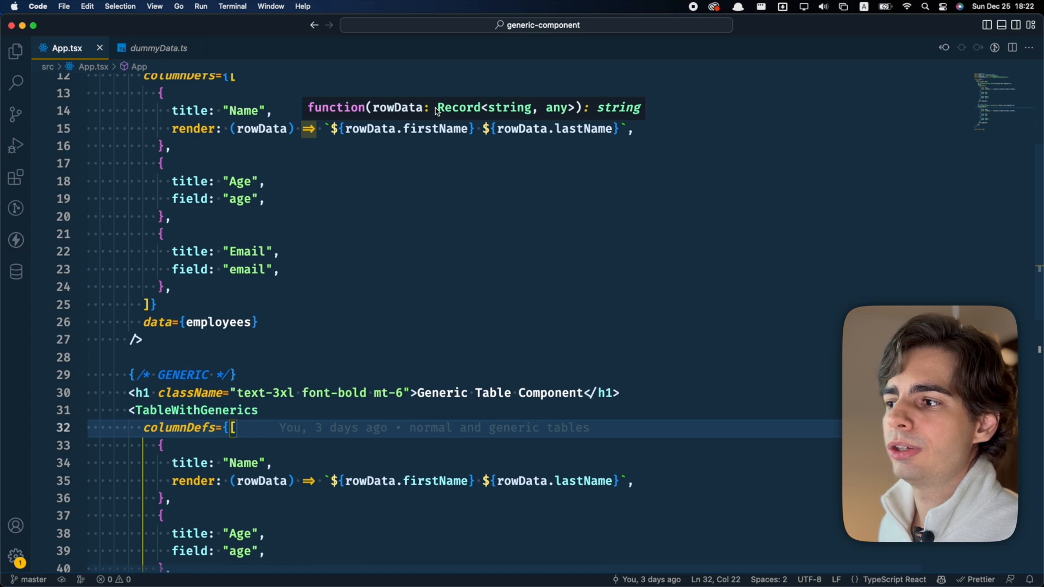
mouse_move(431, 132)
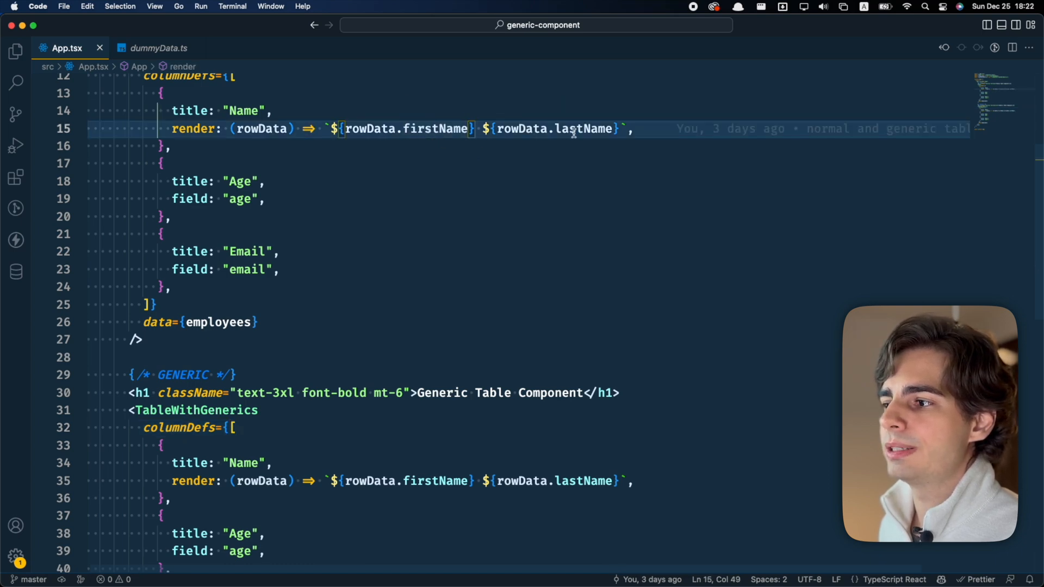
mouse_move(585, 129)
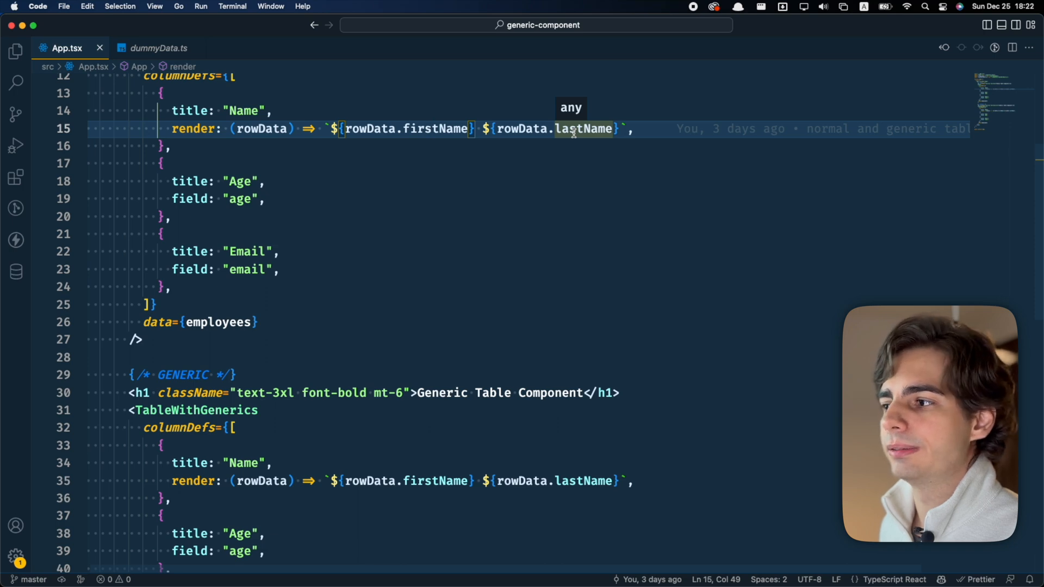
type("s")
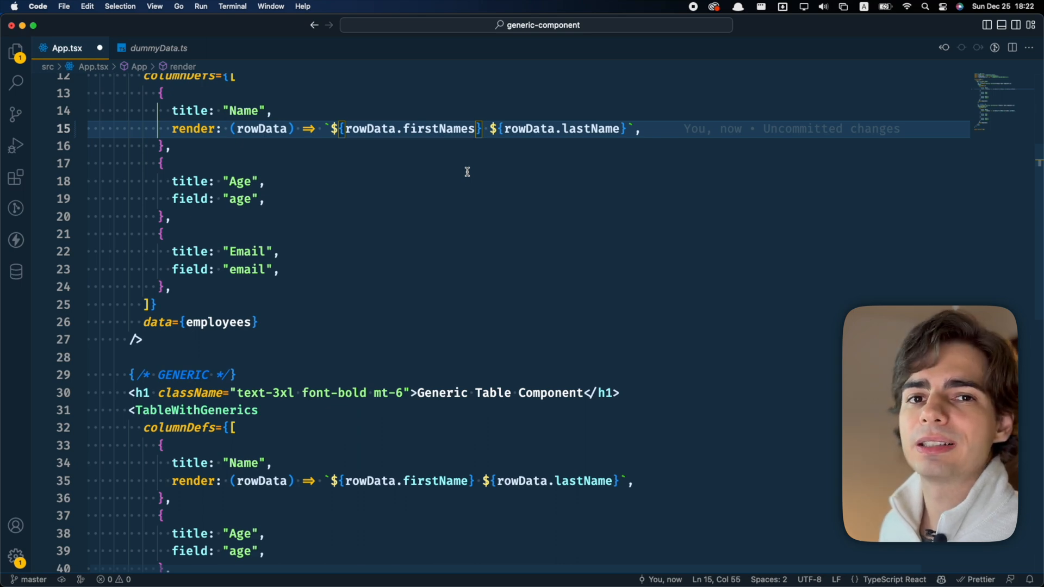
mouse_move(370, 128)
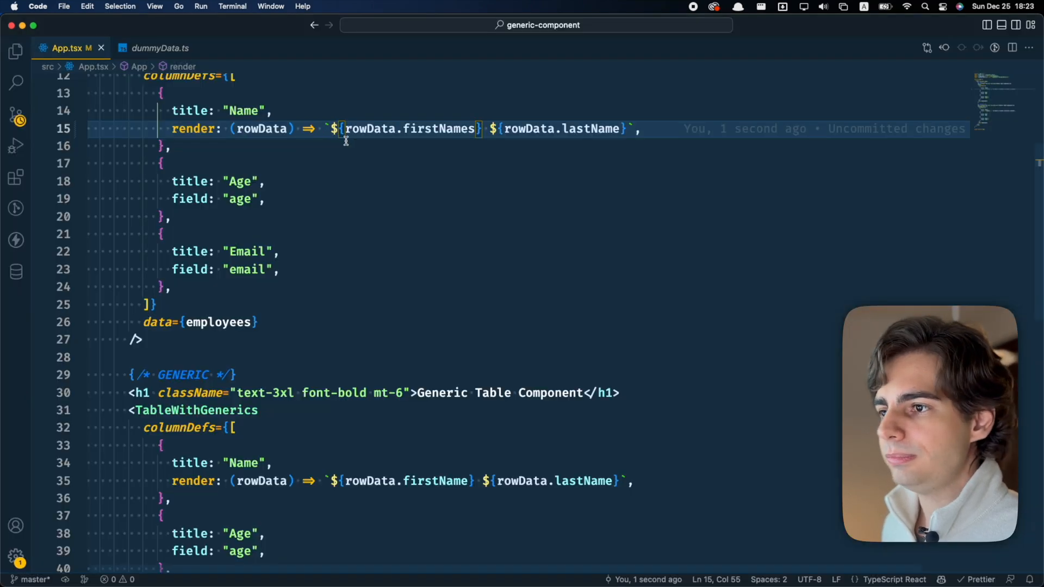
Remove the trailing 's' so the Name render reads rowData.firstName again.
key("Backspace")
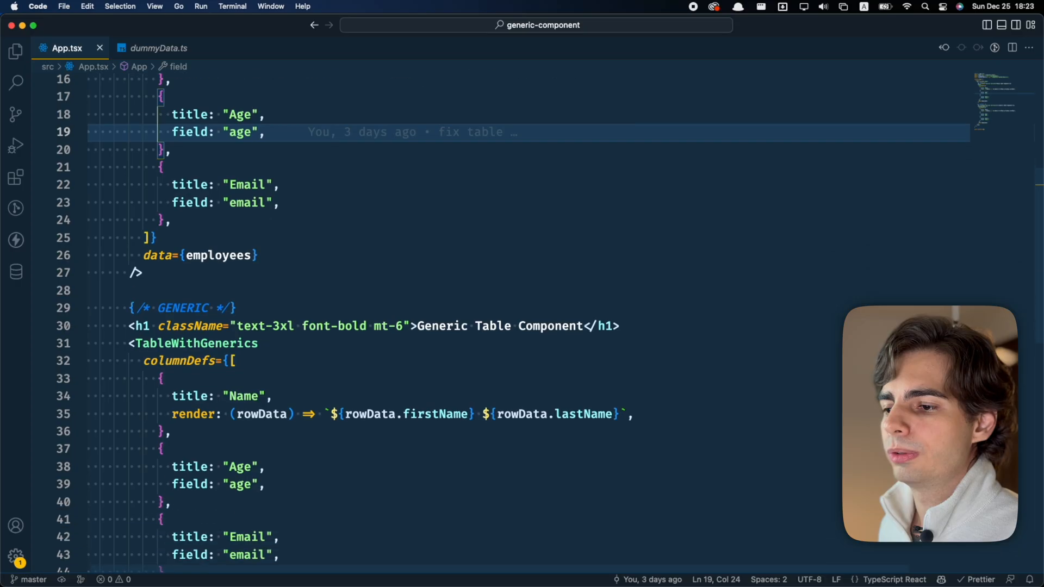
scroll("down", 3)
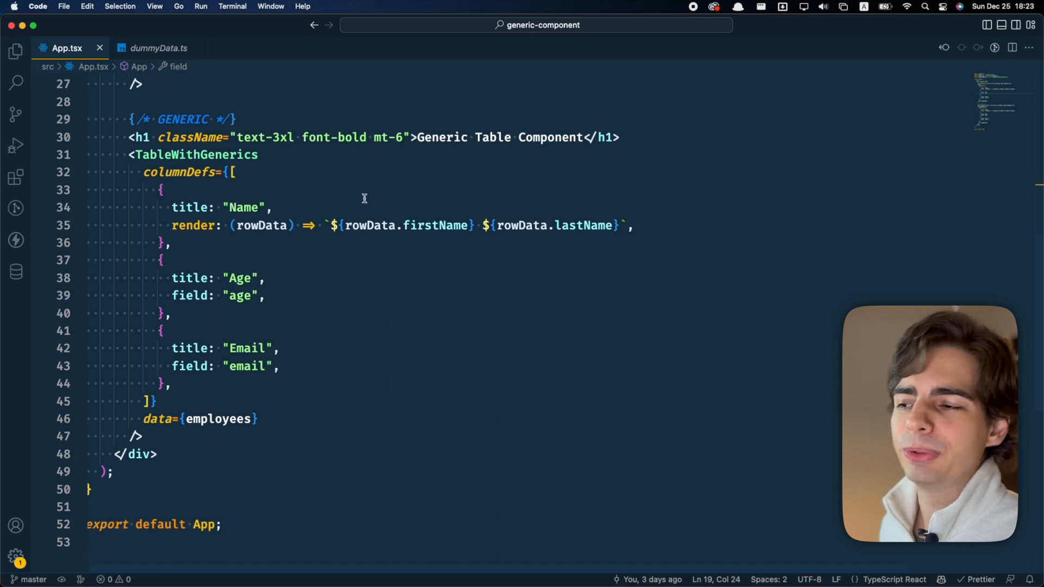
mouse_move(261, 225)
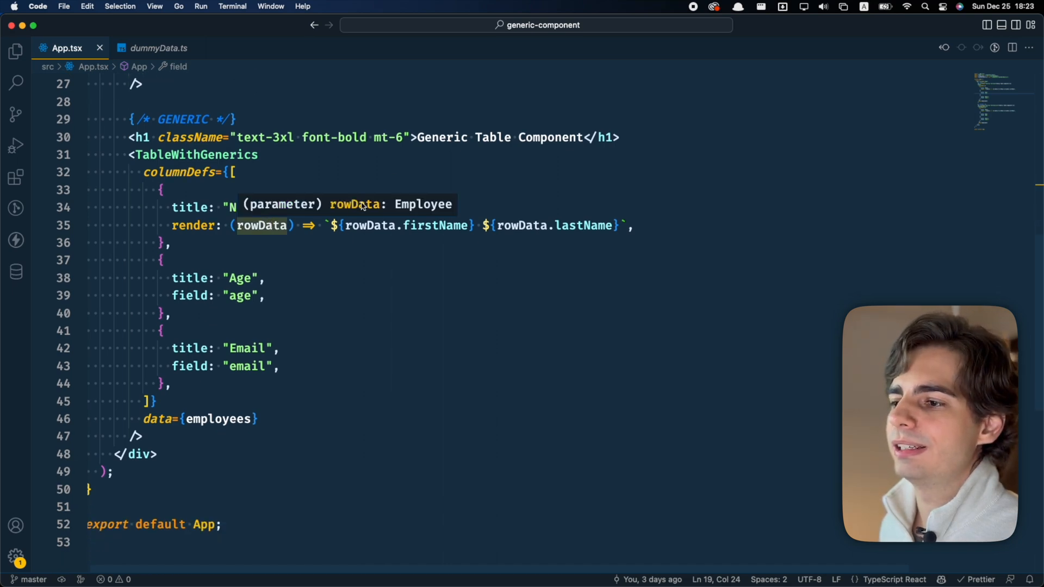
double_click(219, 418)
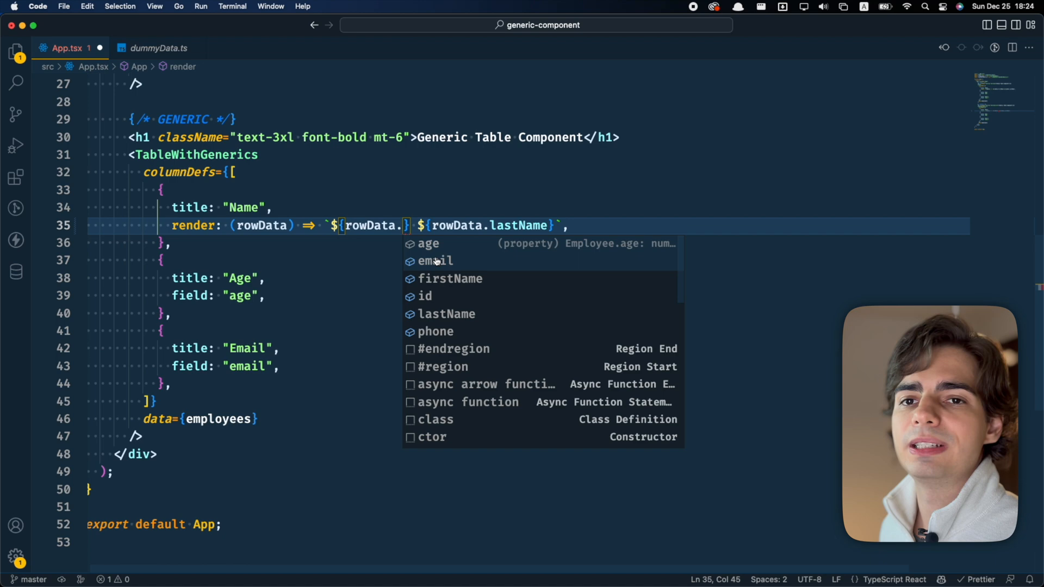
mouse_move(446, 314)
type("s")
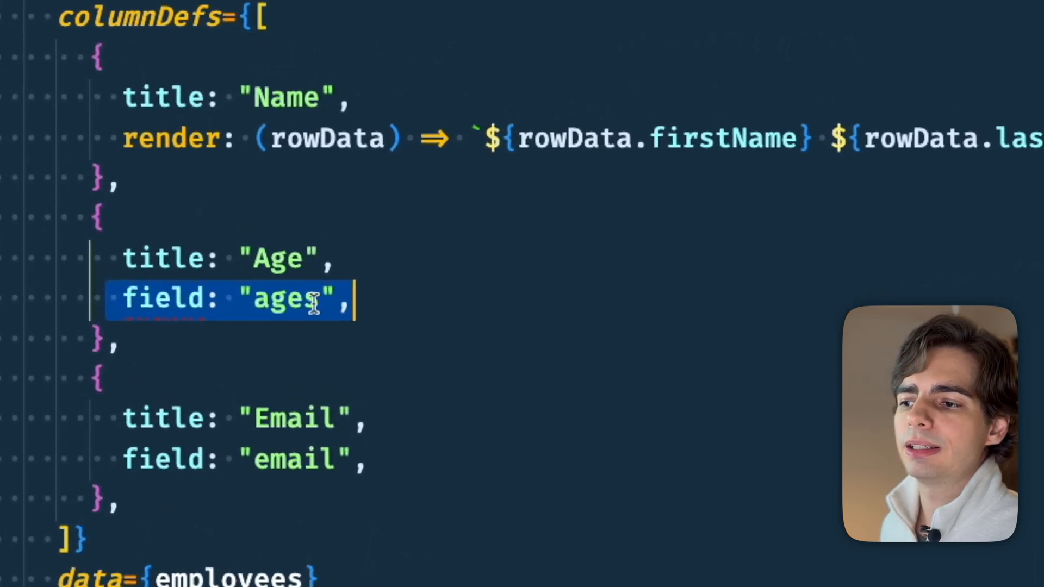
double_click(287, 297)
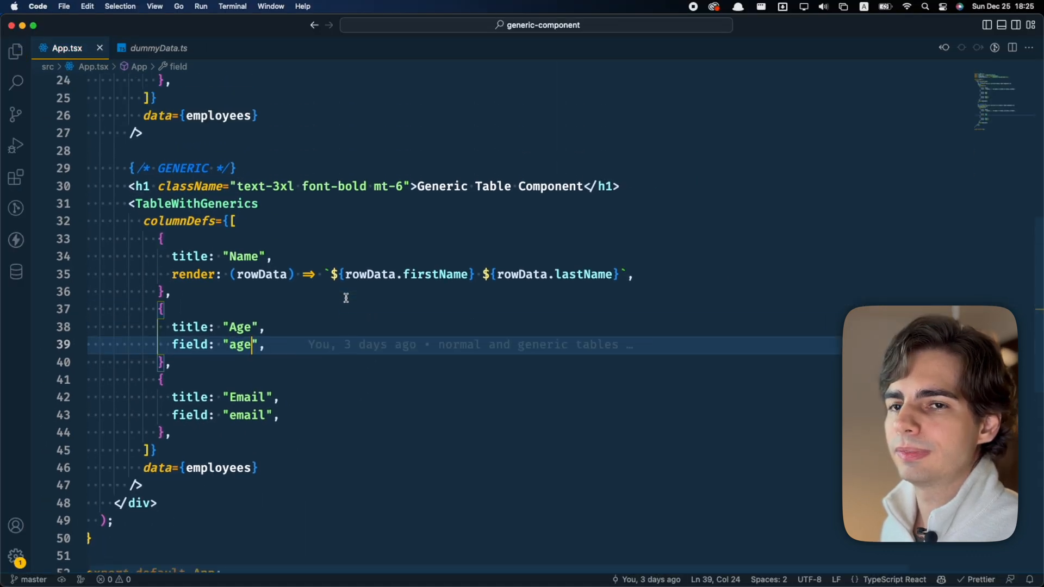
Add onClick={(rowData) => console.log(rowData.name)} to the normal Table's props.
scroll("up", 3)
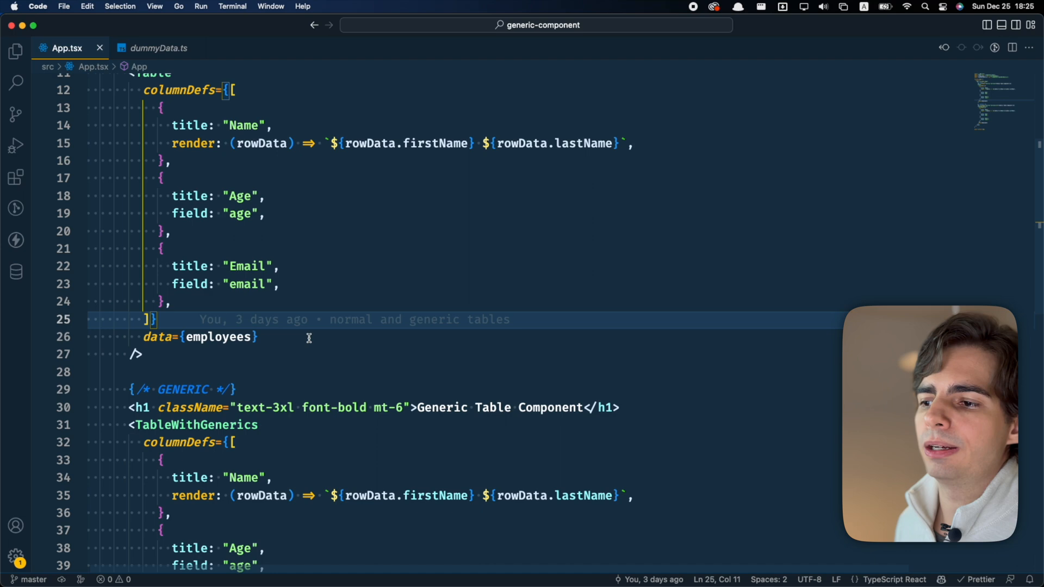
type("onClick={(rowData) => console.log(rowData)}")
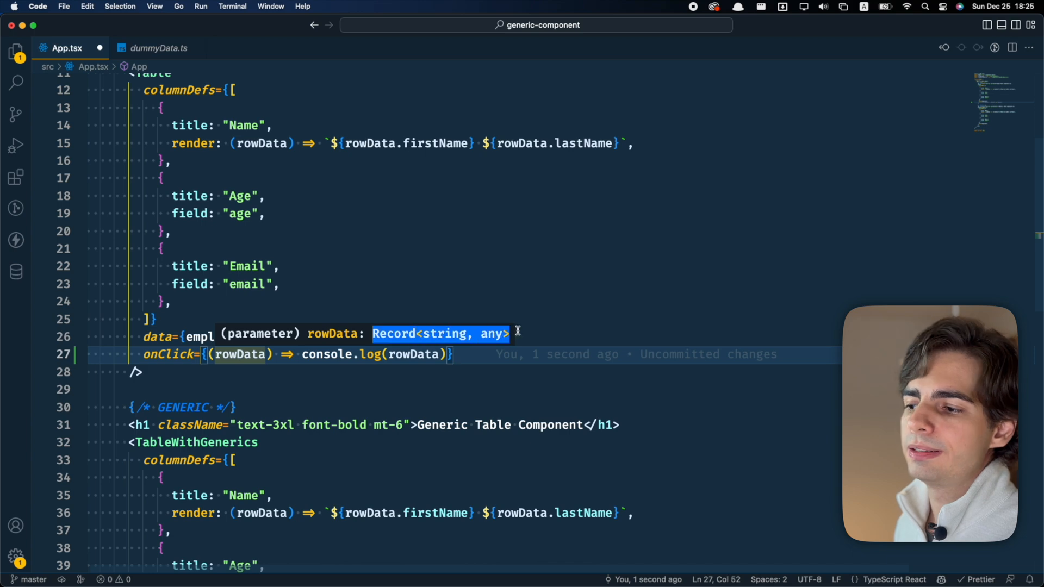
type(",")
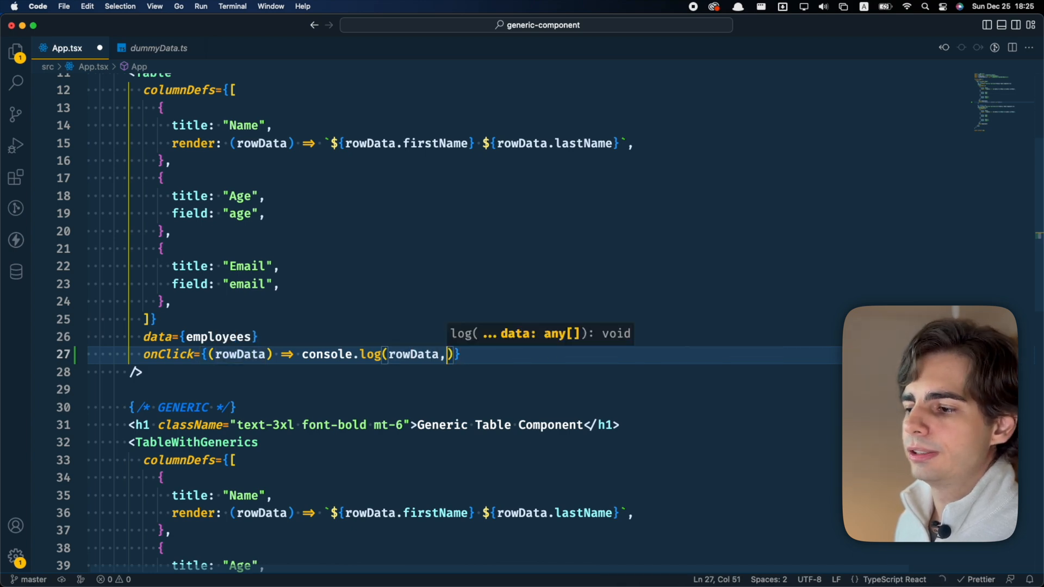
type(".")
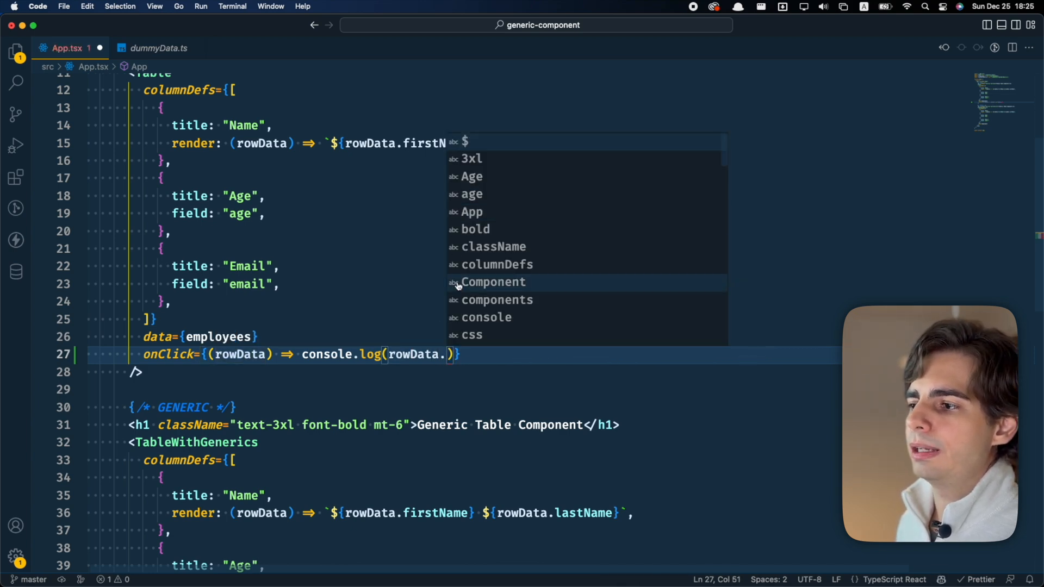
type("name")
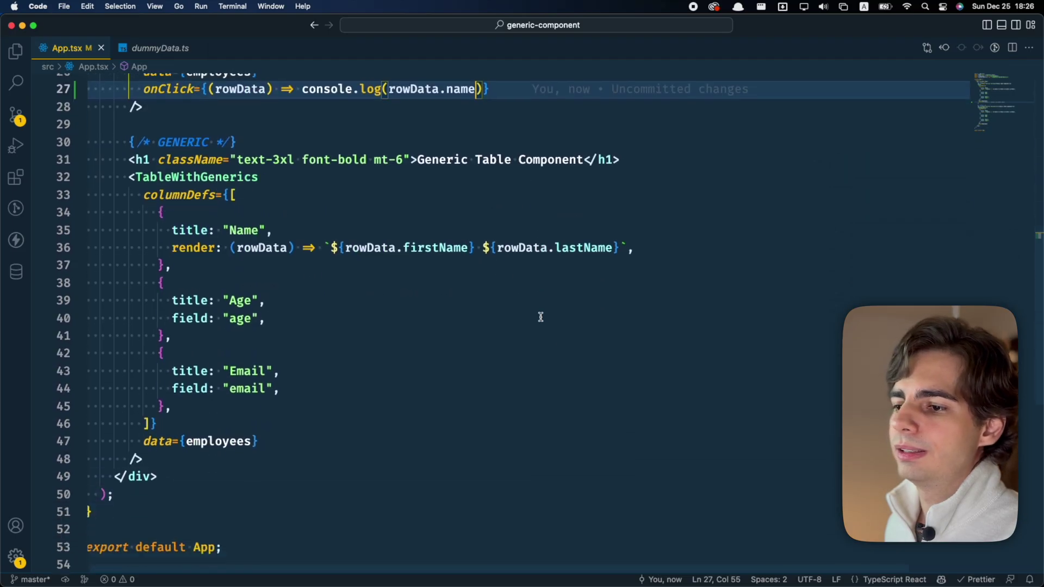
Add onClick logging rowData.name to TableWithGenerics, then jump to Table's definition in Table.tsx.
type("onClick")
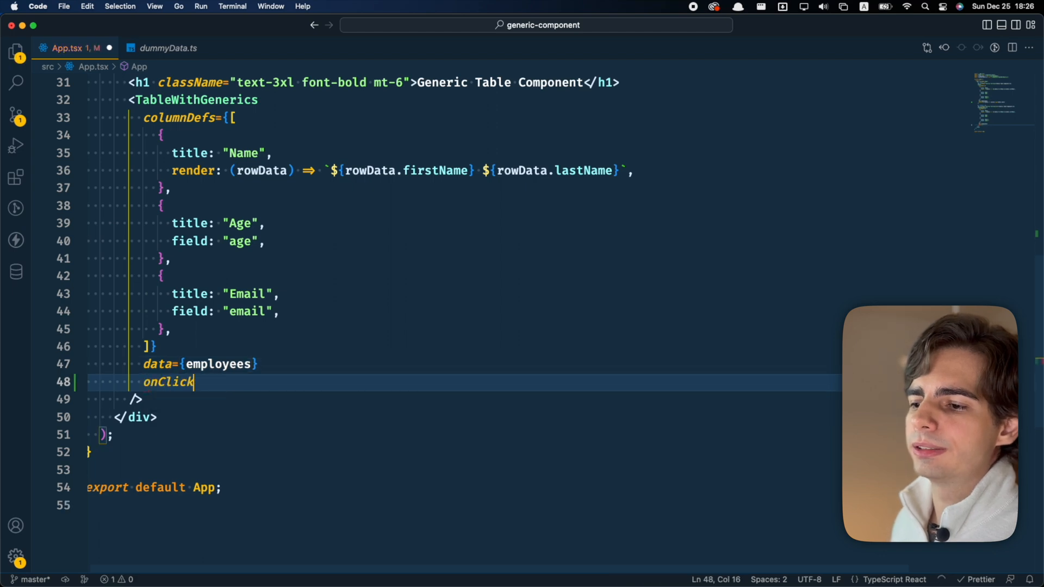
type("={(rowData) => console.log(rowData.name)}")
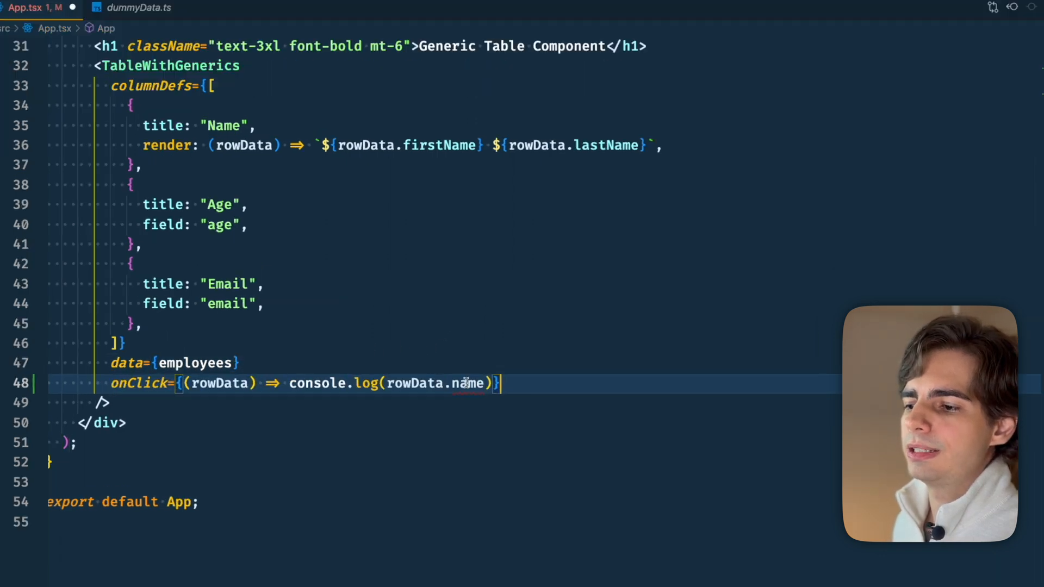
double_click(466, 383)
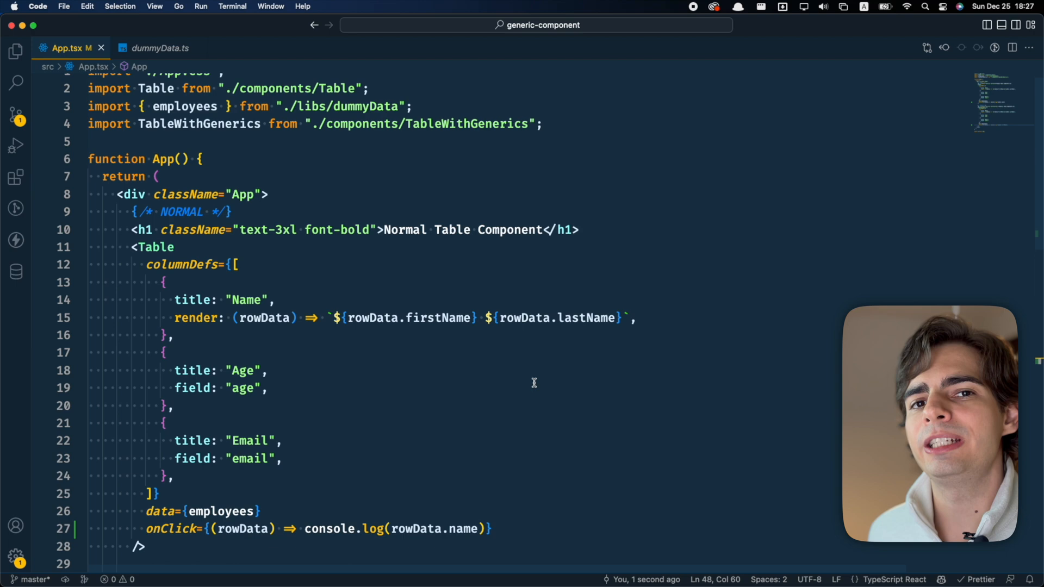
left_click(157, 247)
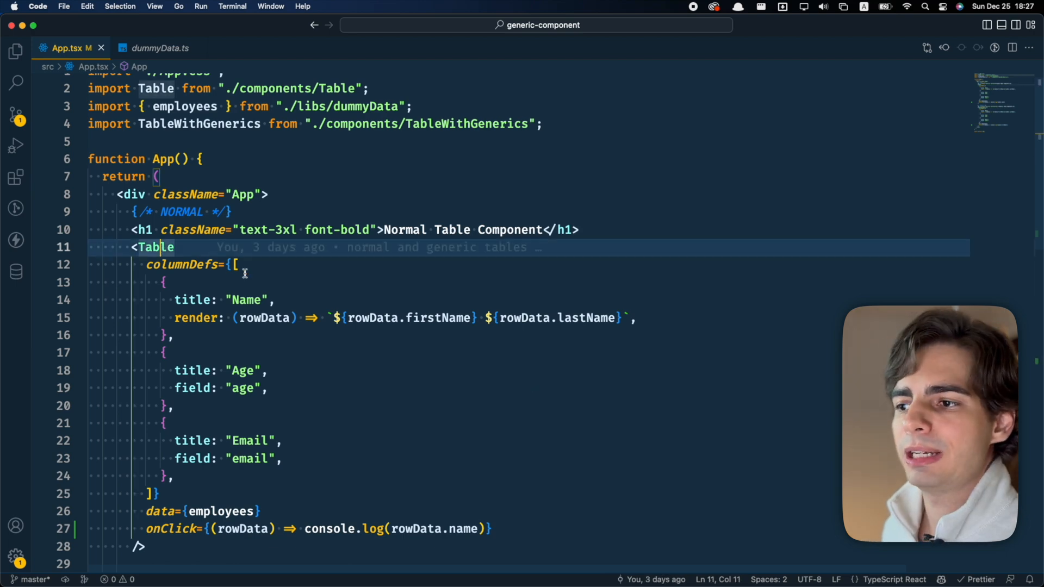
left_click(149, 48)
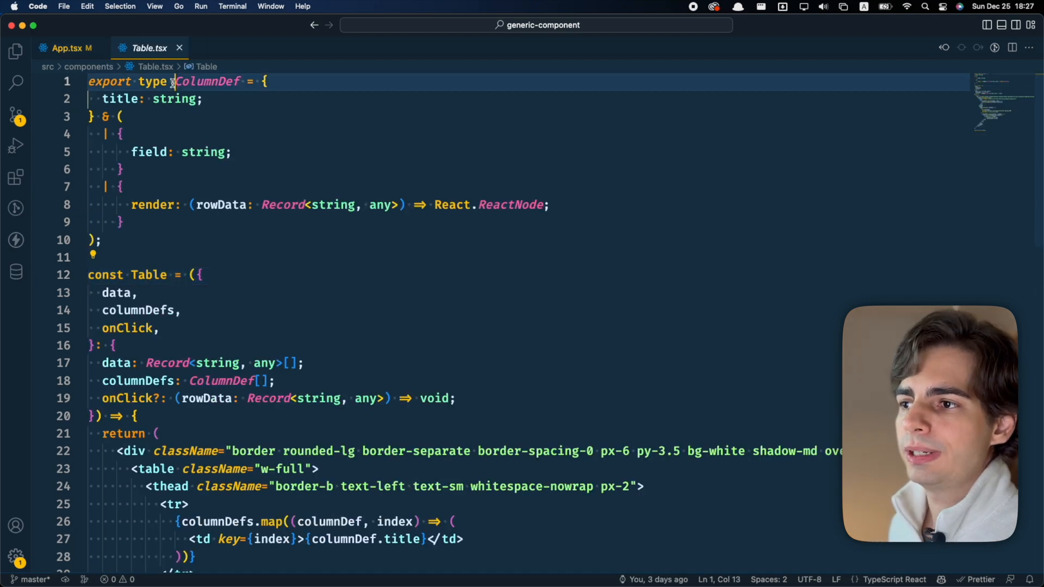
Review ColumnDef's title, field and render options and the Table props' columnDefs and onClick types.
double_click(207, 81)
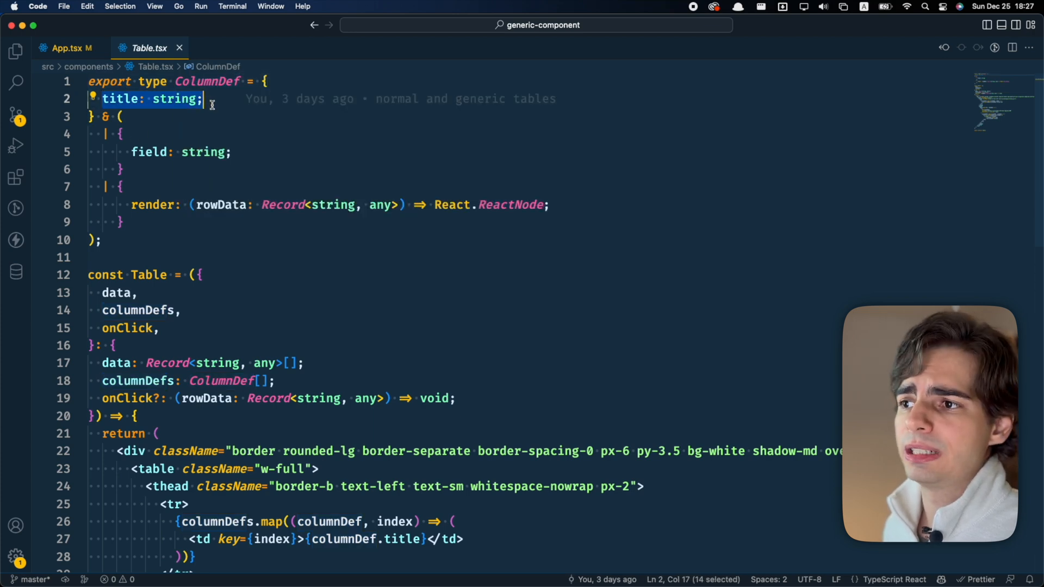
double_click(148, 152)
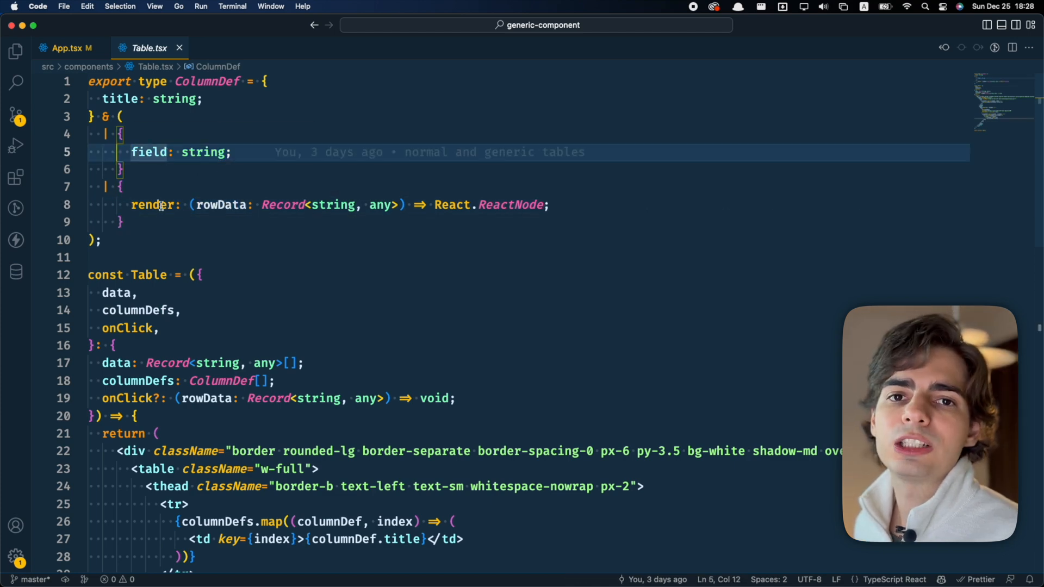
left_click(160, 204)
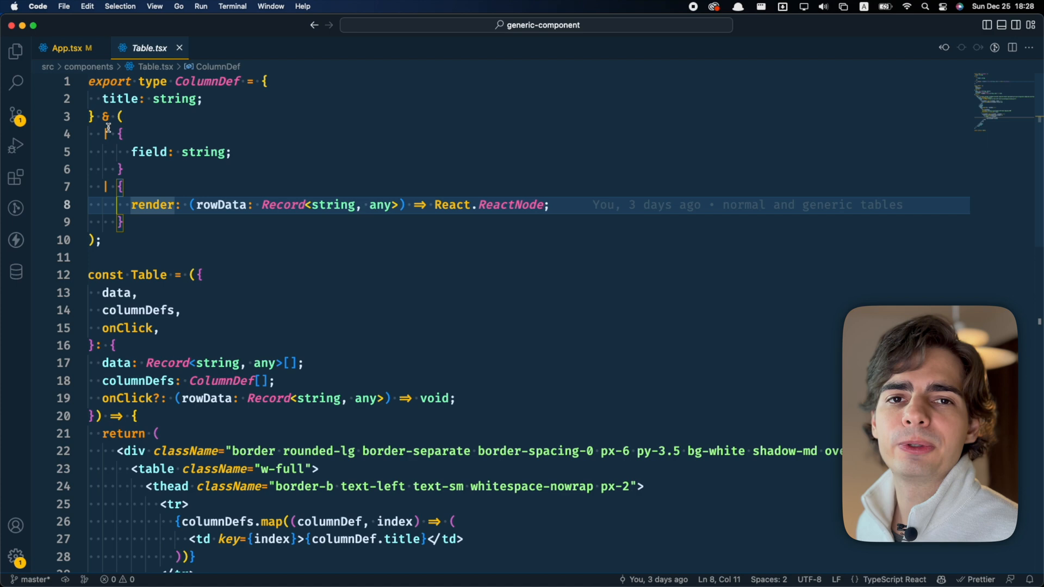
left_click(106, 134)
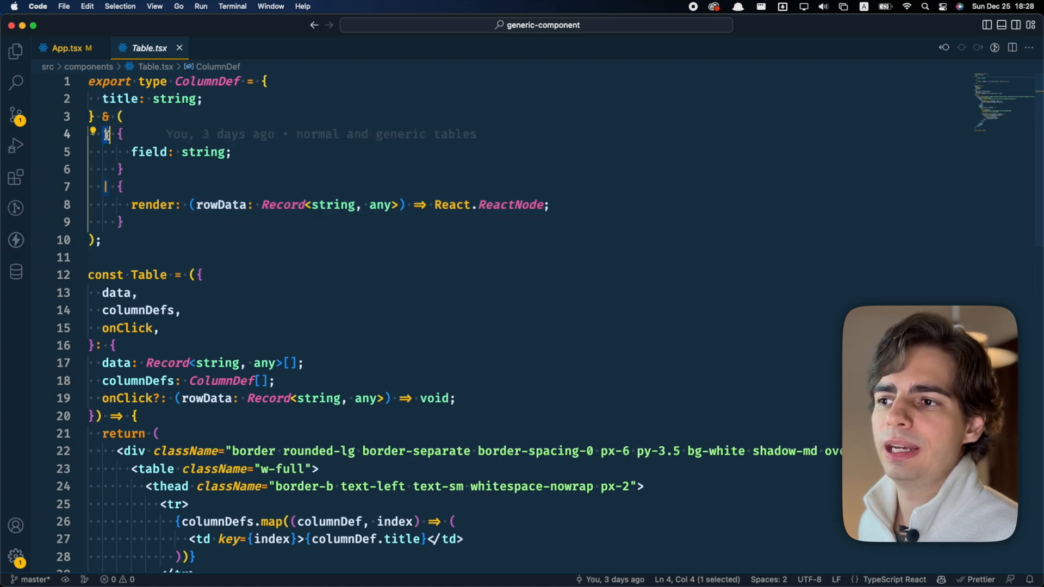
scroll("down", 3)
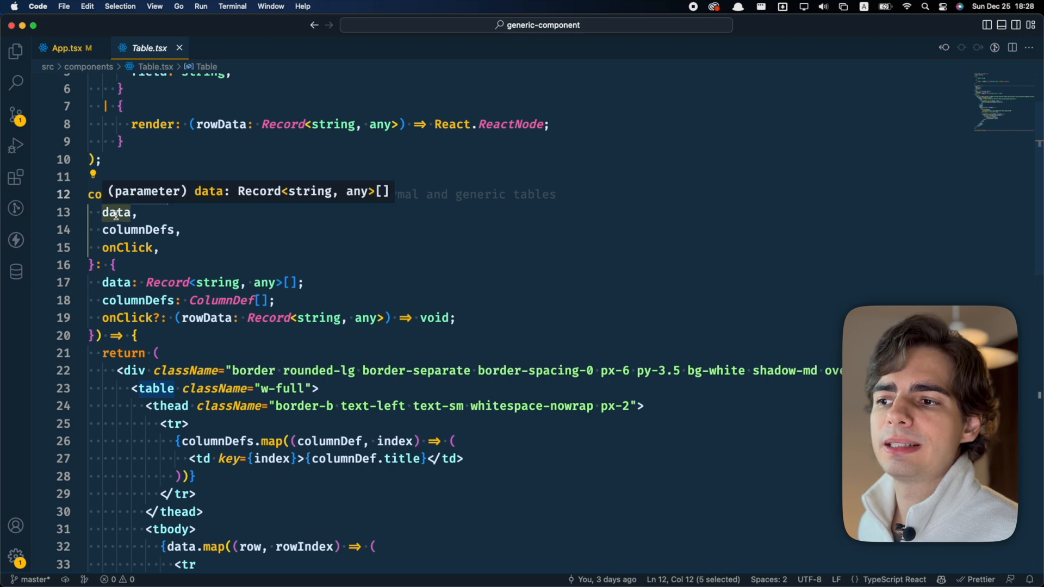
double_click(137, 229)
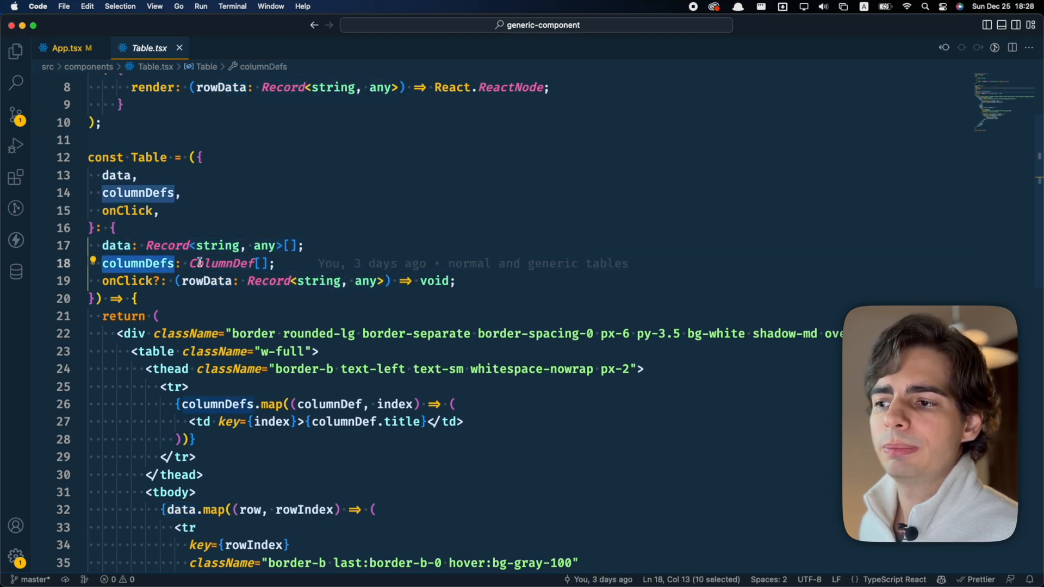
scroll("up", 3)
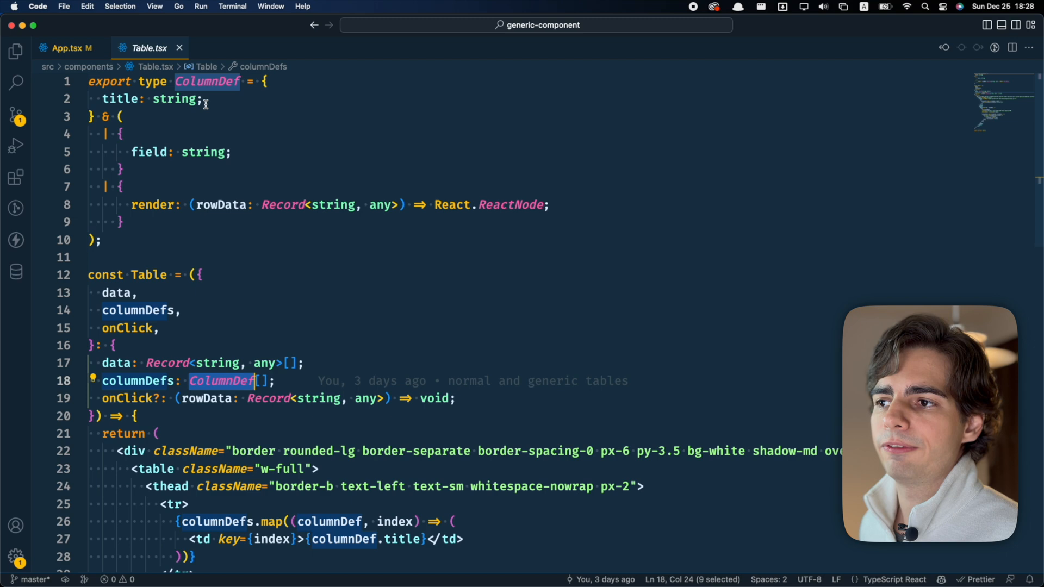
scroll("down", 3)
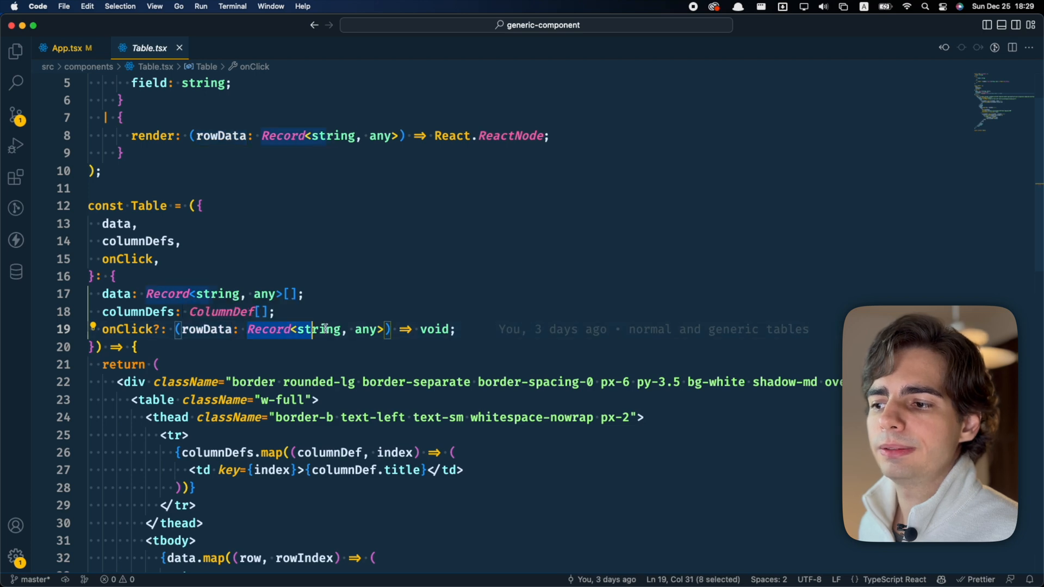
double_click(434, 329)
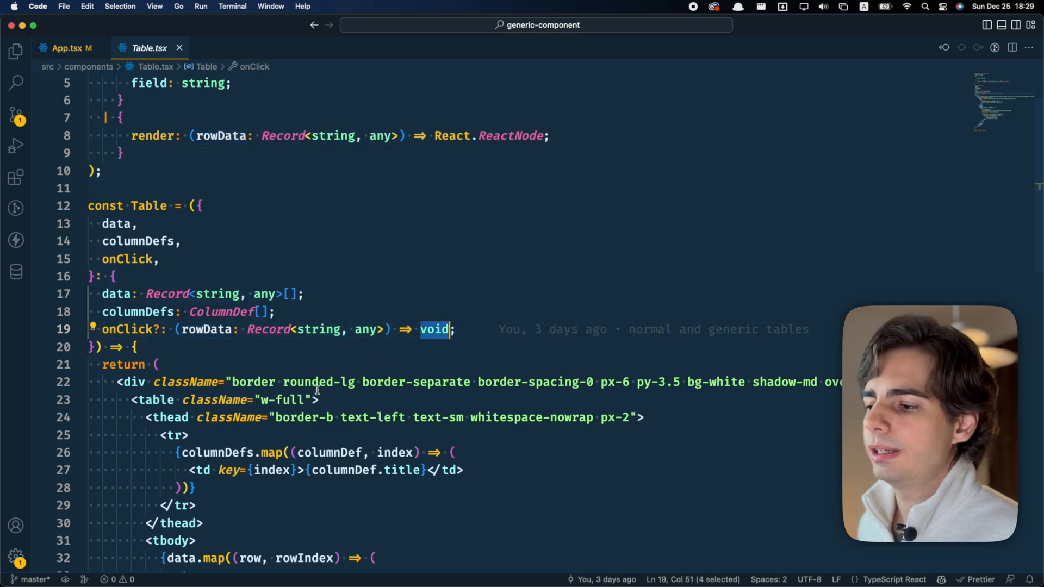
scroll("down", 3)
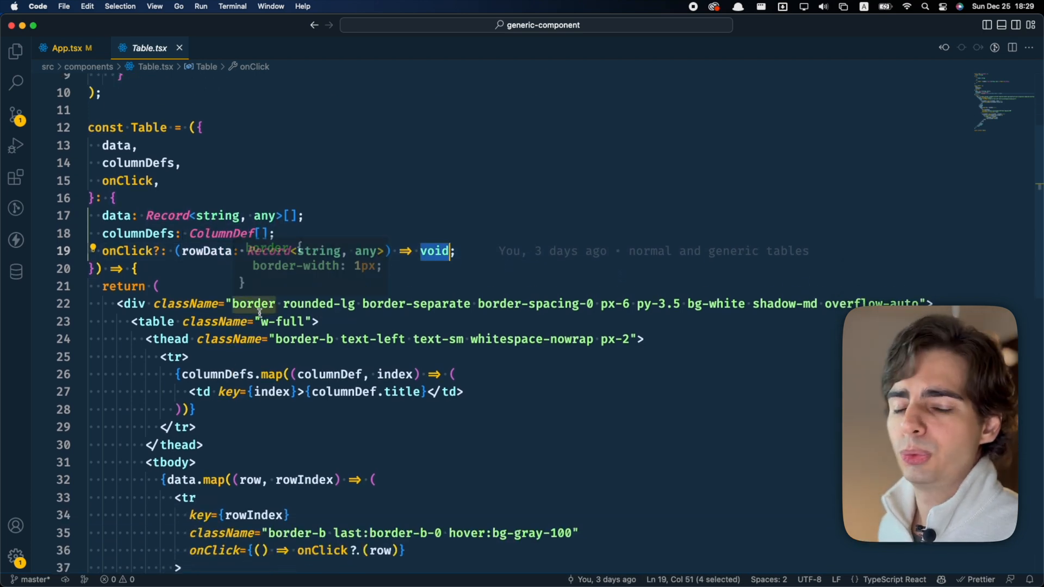
scroll("down", 3)
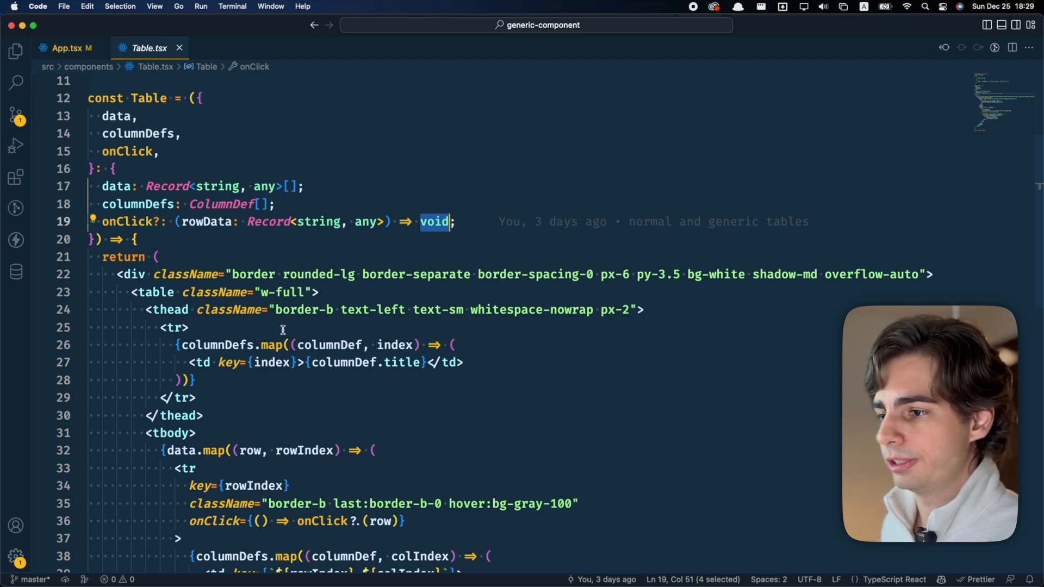
scroll("up", 3)
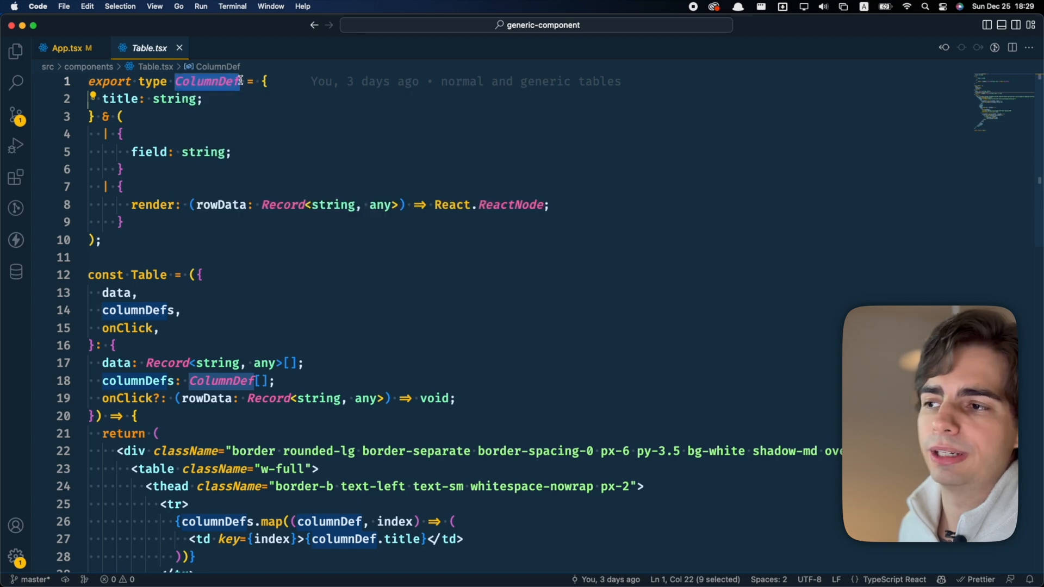
Add a generic <T> to ColumnDef and check the Employee interface in dummyData.ts.
left_click(253, 81)
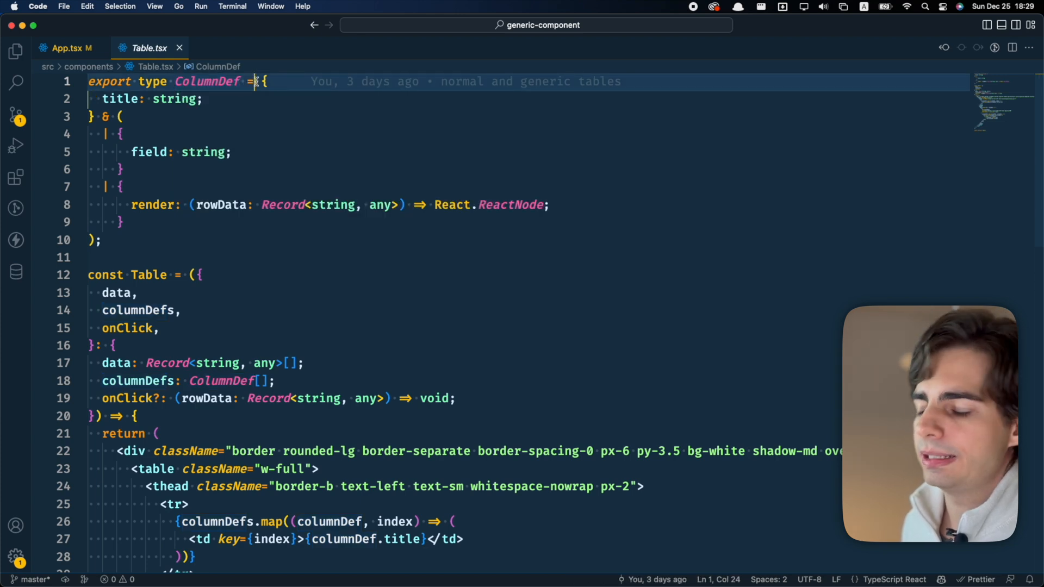
type("<T>")
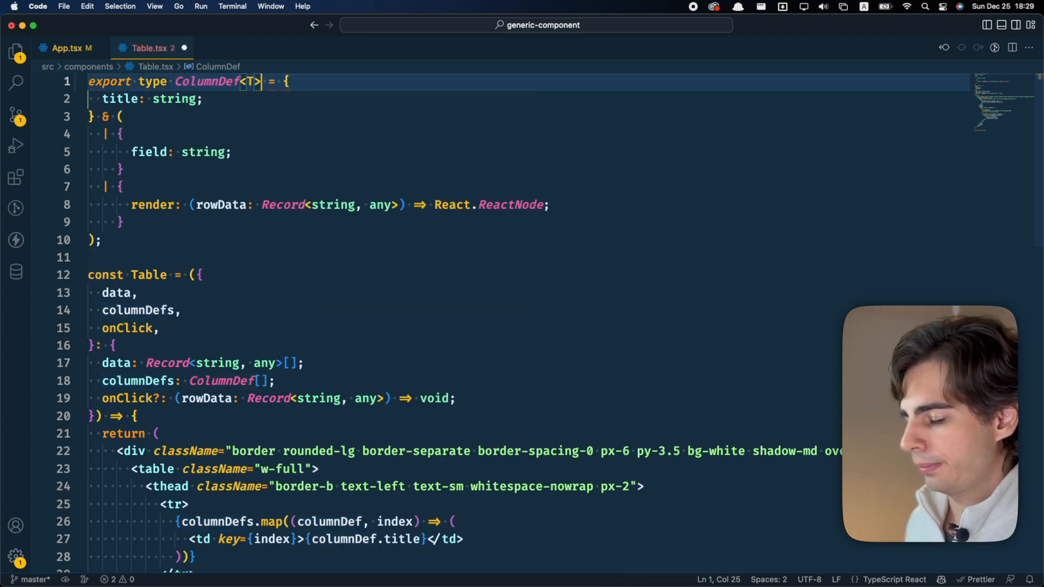
mouse_move(252, 81)
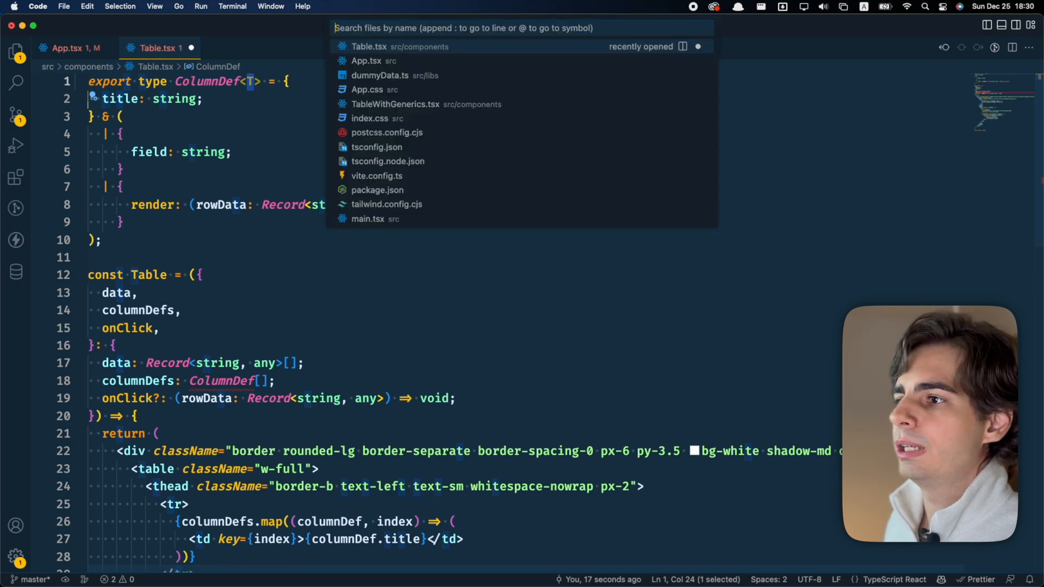
left_click(377, 75)
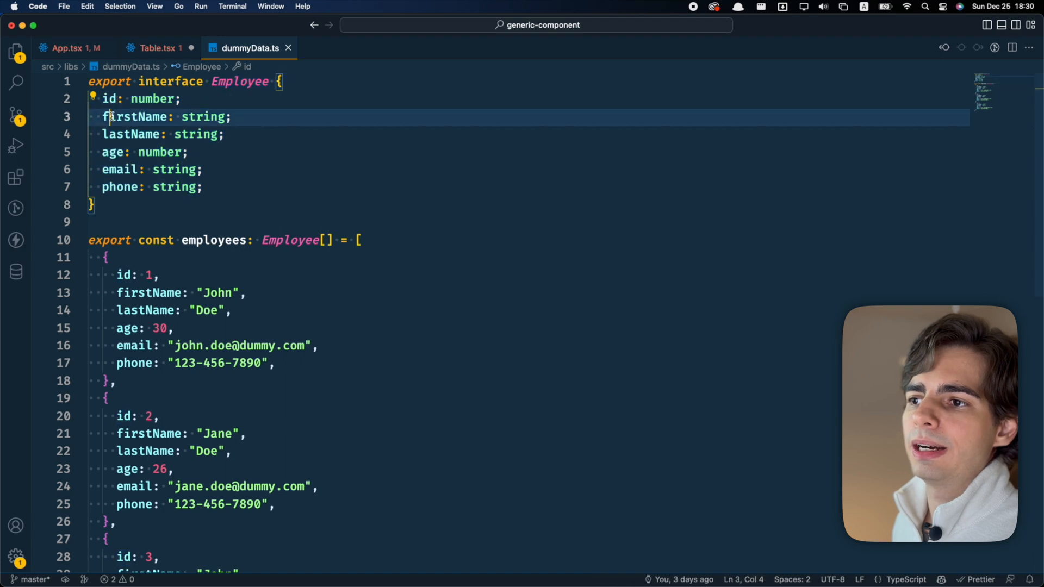
left_click(122, 187)
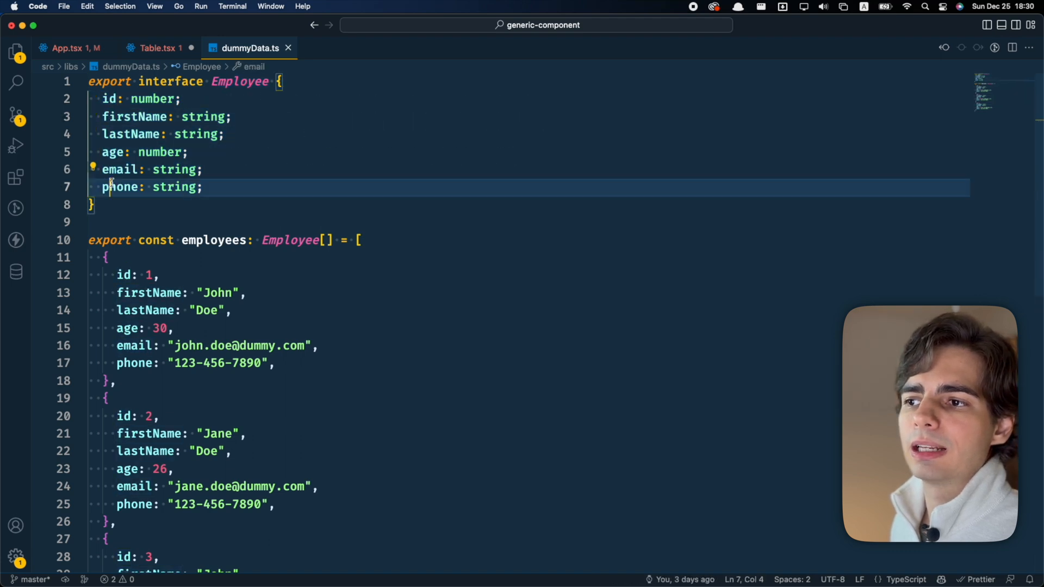
left_click(157, 48)
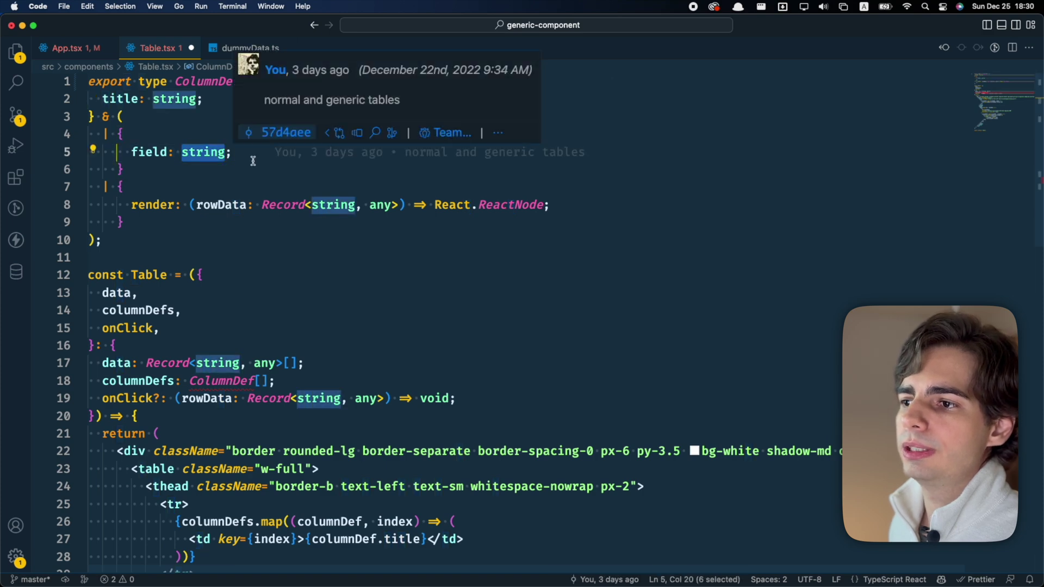
Type ColumnDef's field as keyof T and render's rowData as T.
type("keyof T")
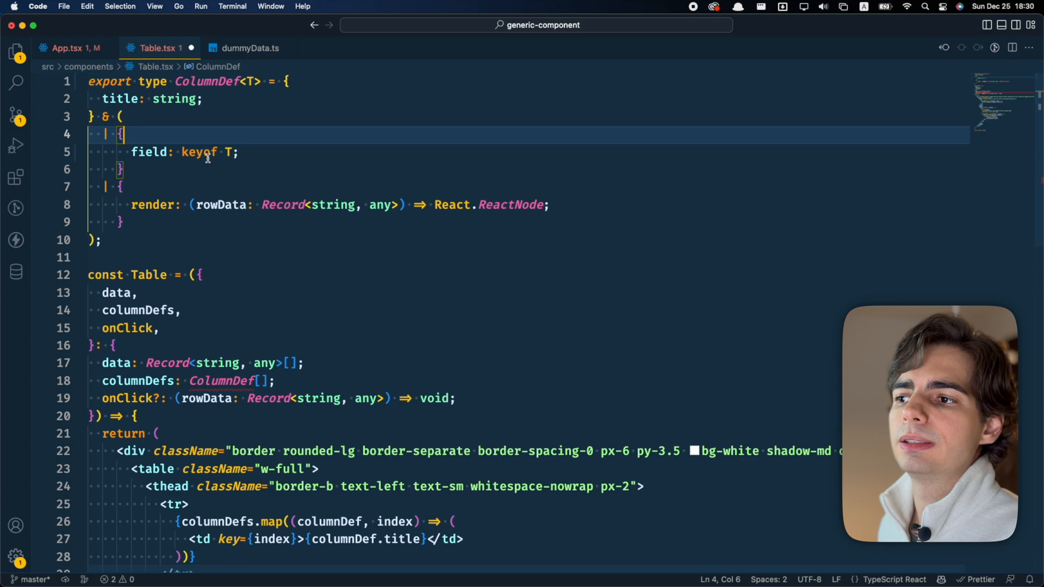
double_click(149, 152)
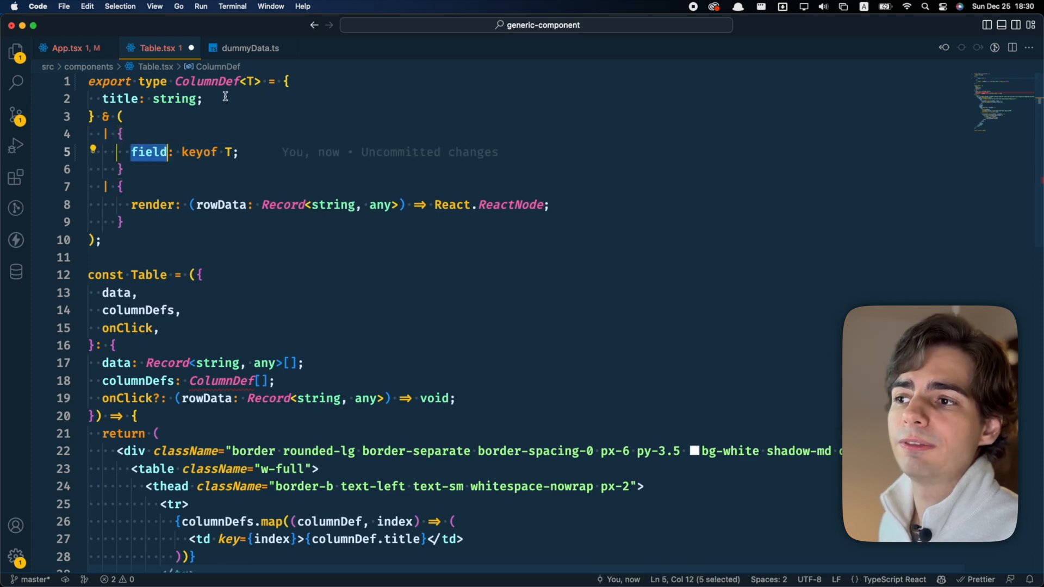
left_click(250, 81)
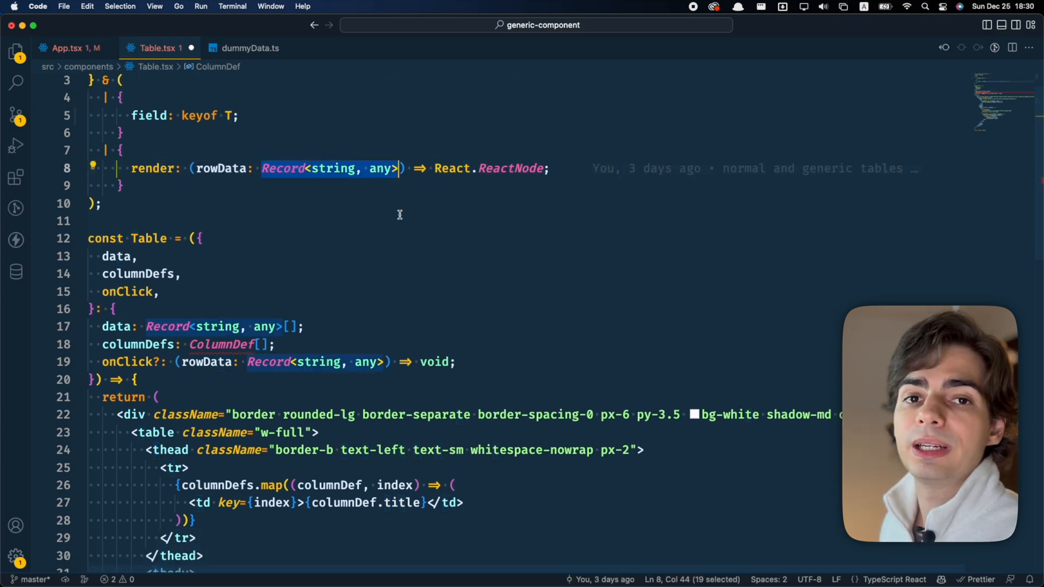
type("T")
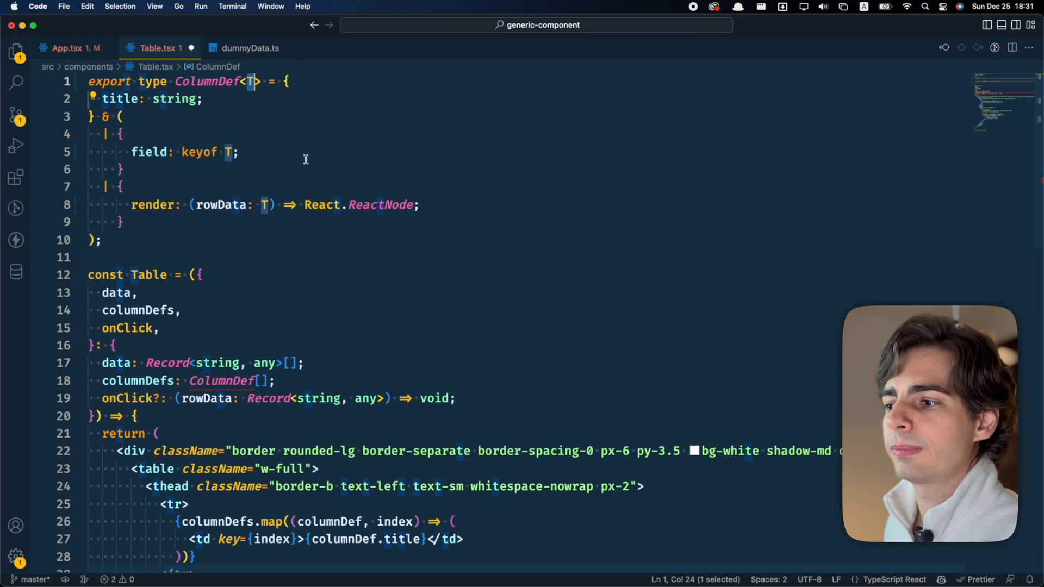
Give the Table component the type parameter <T extends Record<string, any>>.
scroll("down", 3)
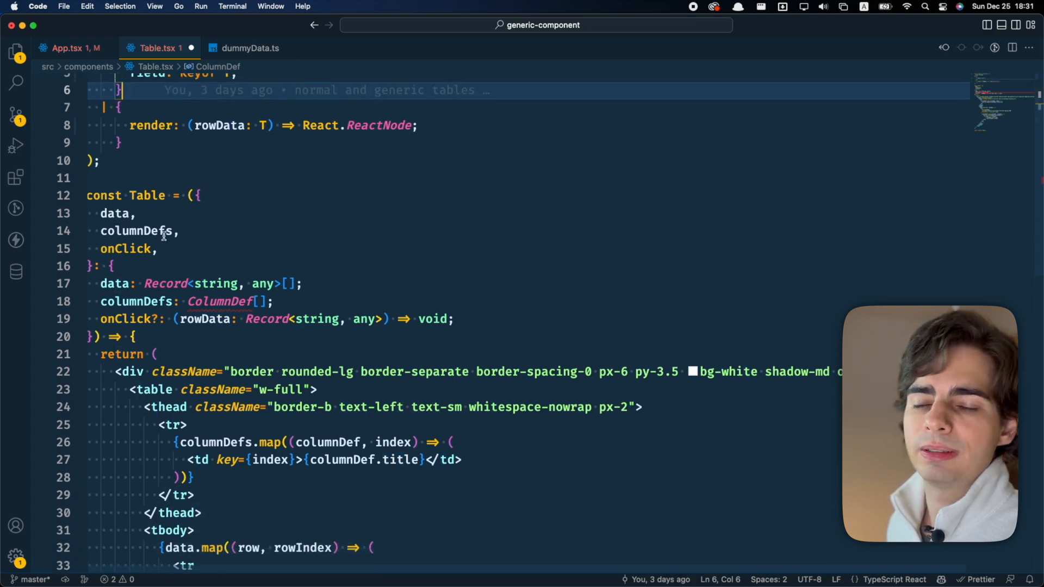
scroll("down", 3)
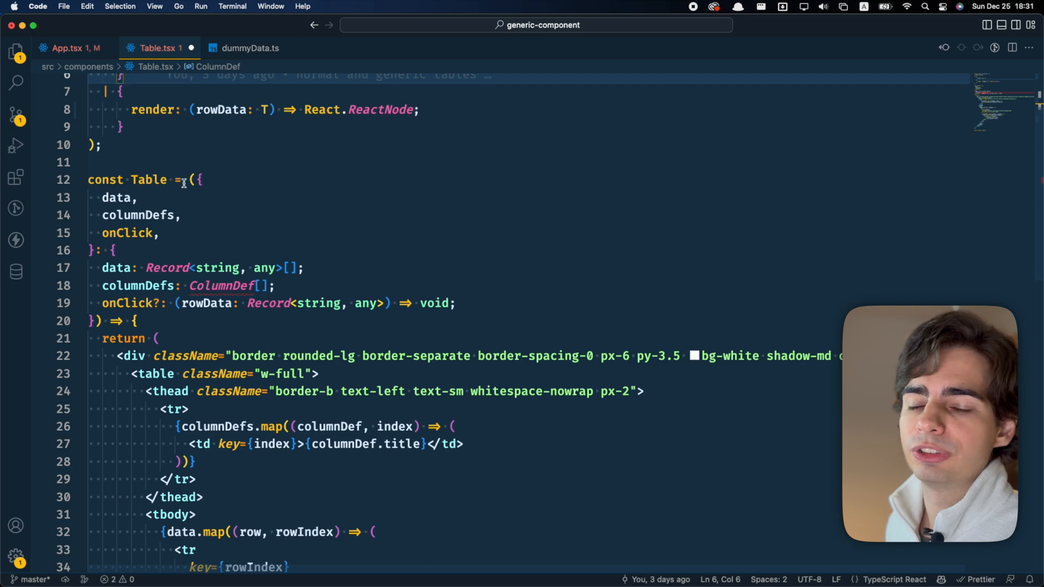
left_click(193, 180)
type("<T></T>")
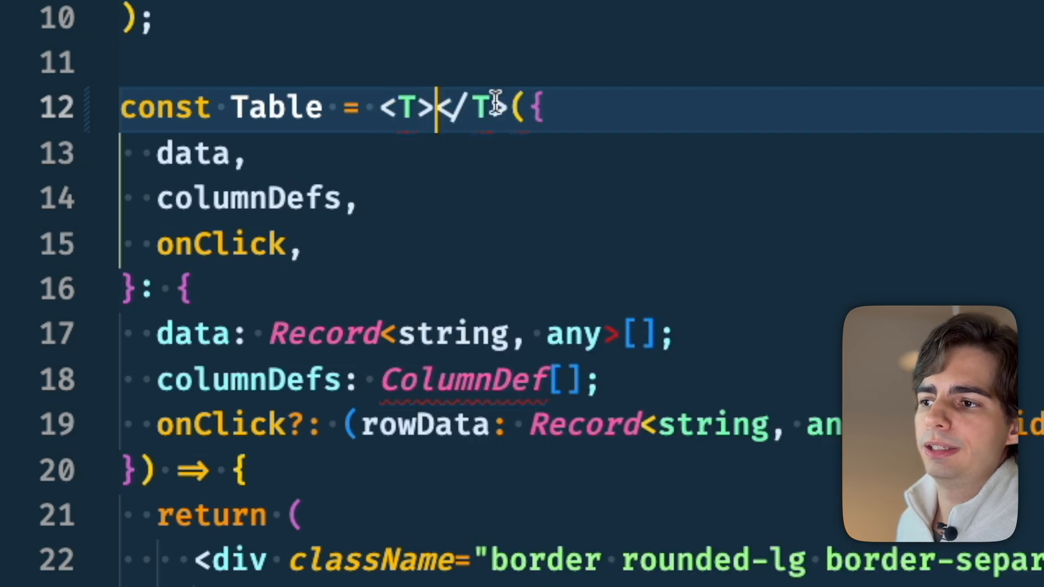
key("Backspace")
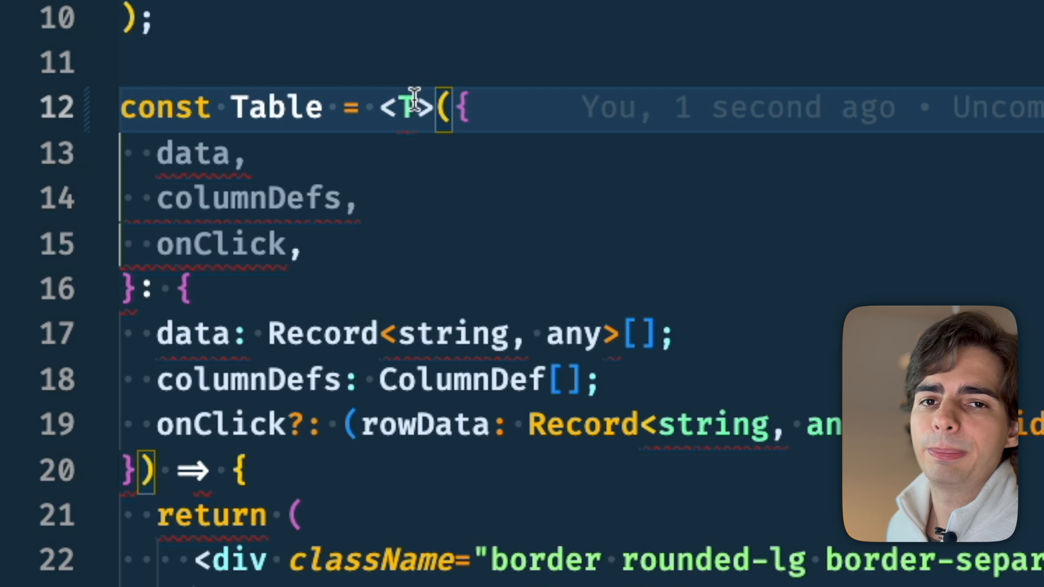
mouse_move(413, 107)
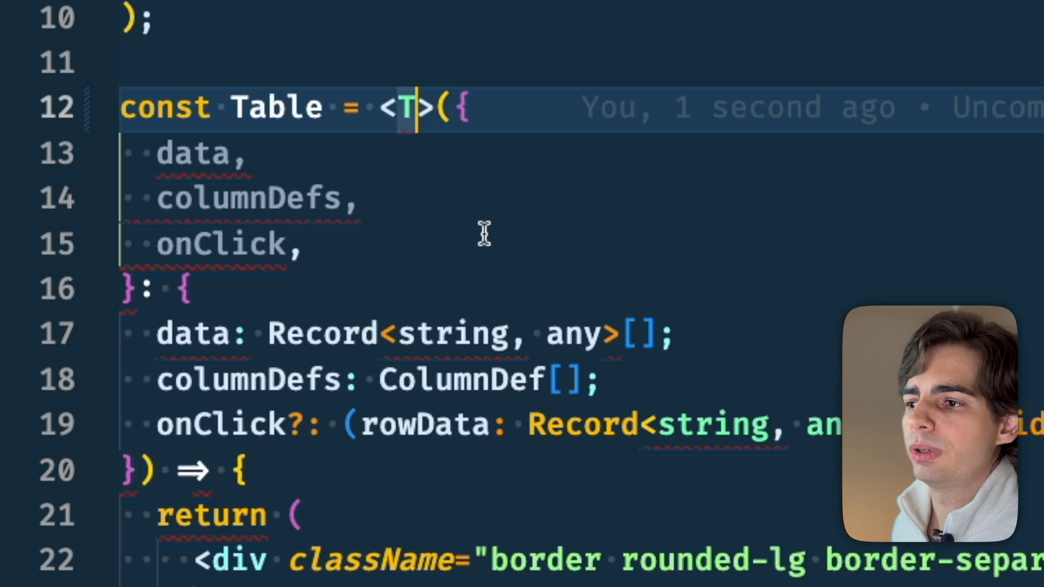
type(",")
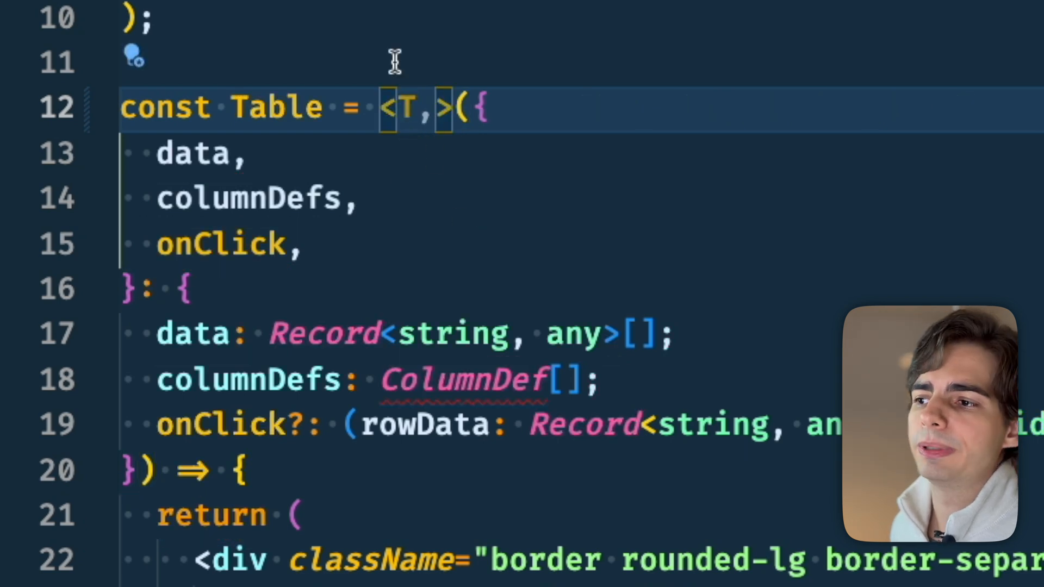
mouse_move(363, 241)
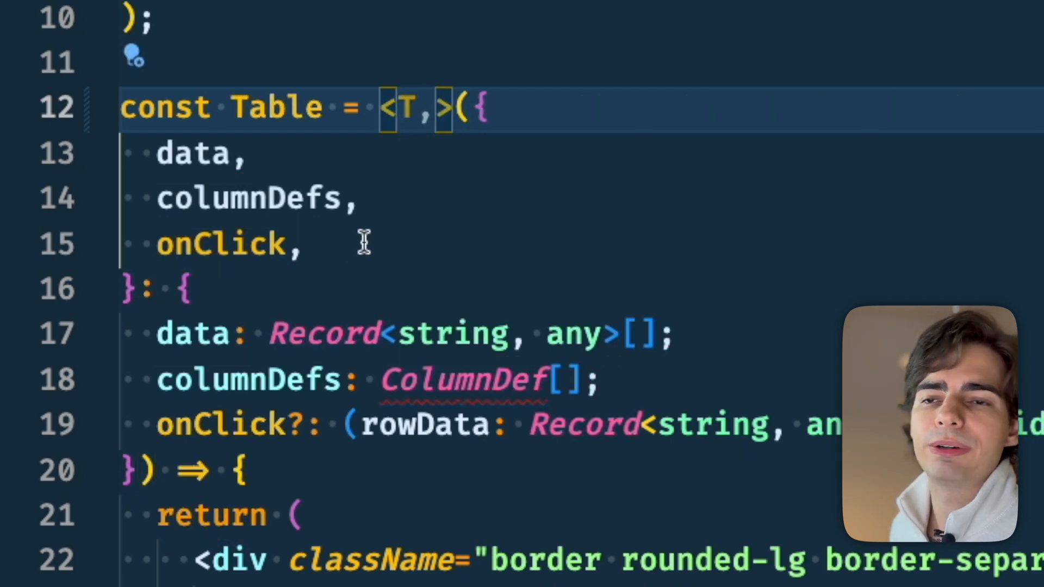
mouse_move(418, 201)
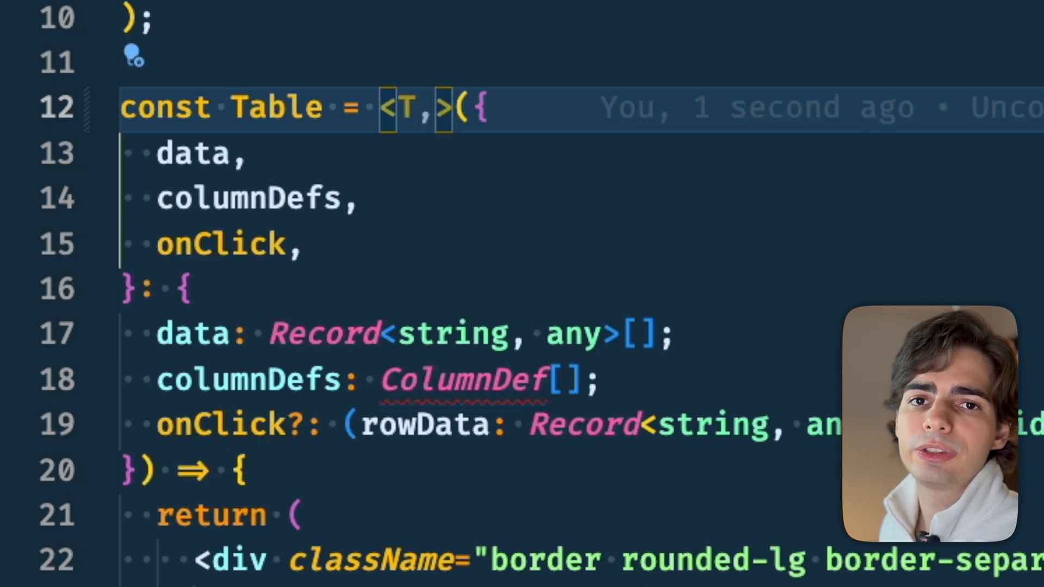
type("extends unknown")
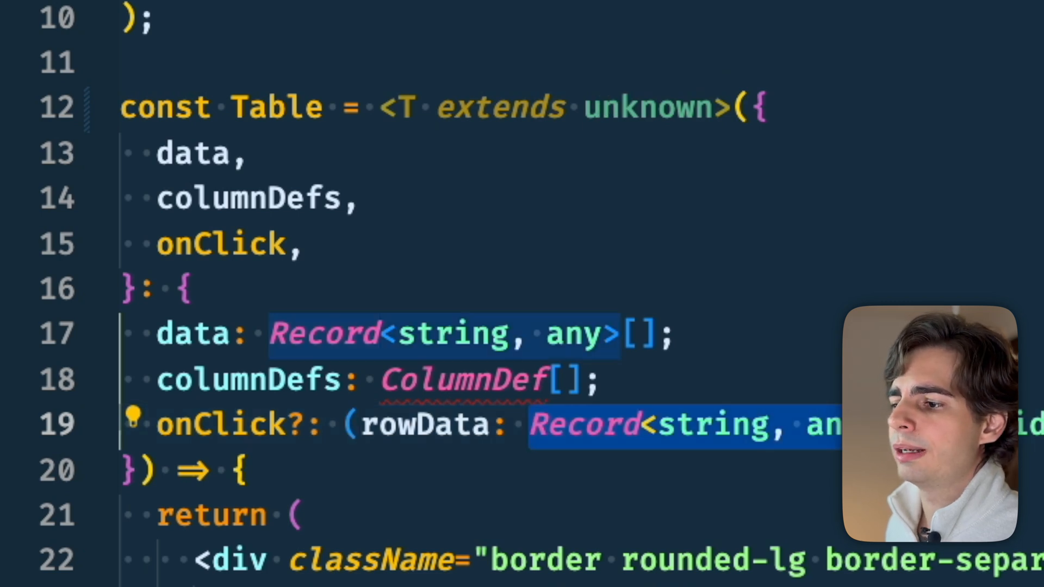
double_click(646, 107)
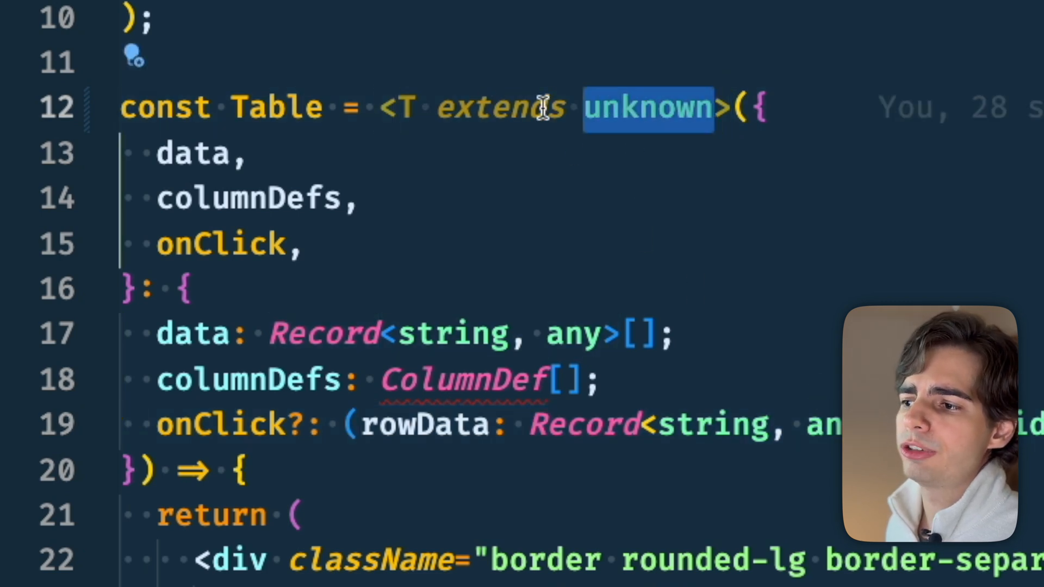
type("Record<string, any>")
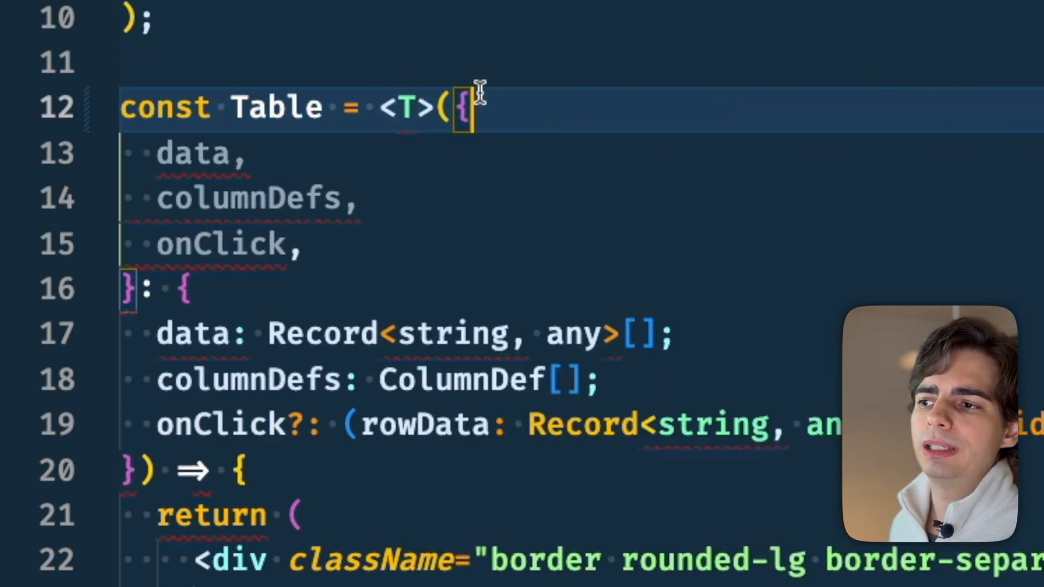
mouse_move(406, 107)
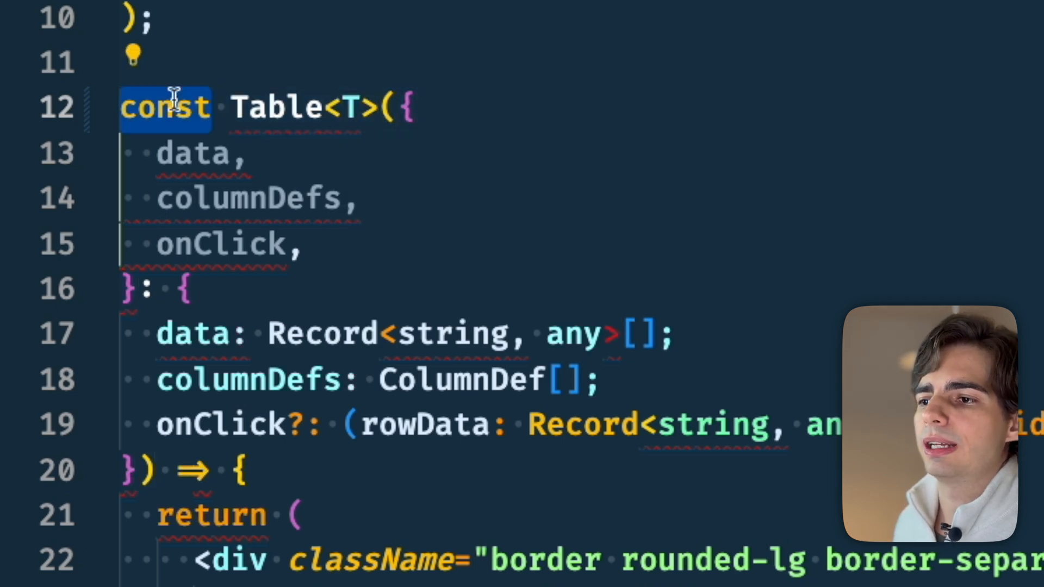
Type data as T[], columnDefs as ColumnDef<T>[] and onClick's rowData as T.
type("functioon")
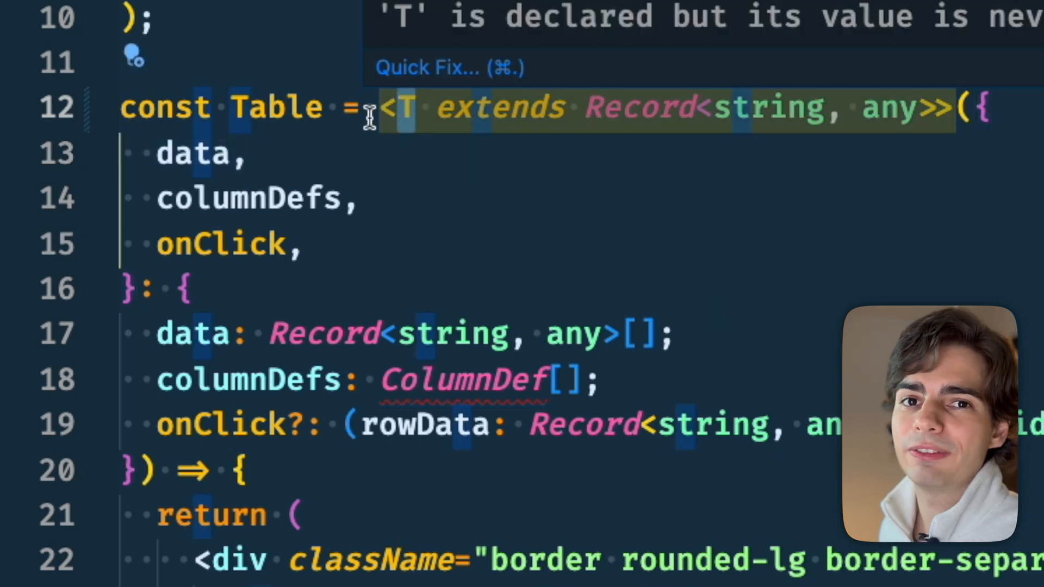
mouse_move(396, 157)
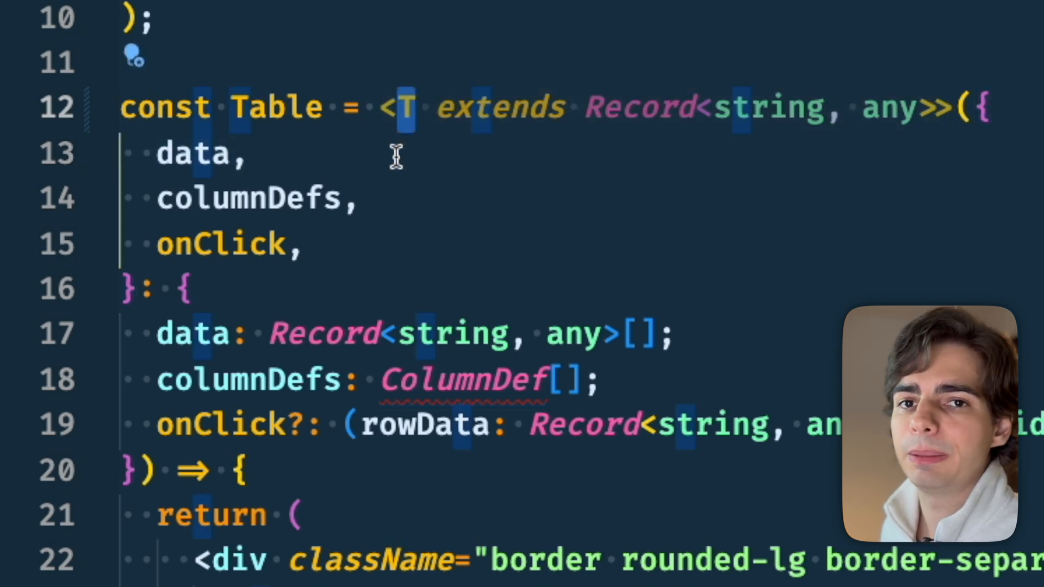
left_click(593, 332)
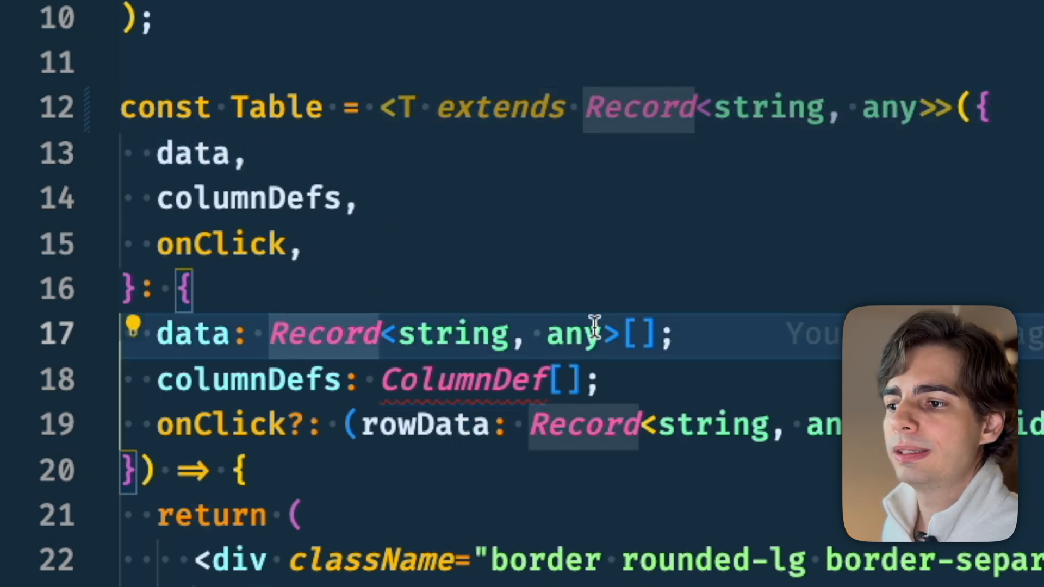
type("T[];")
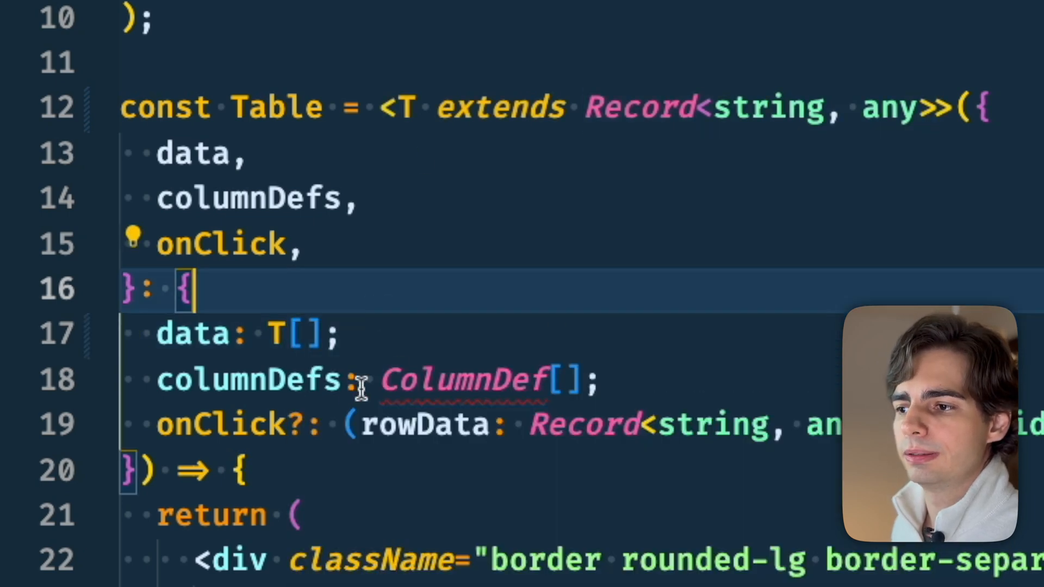
type("<T>")
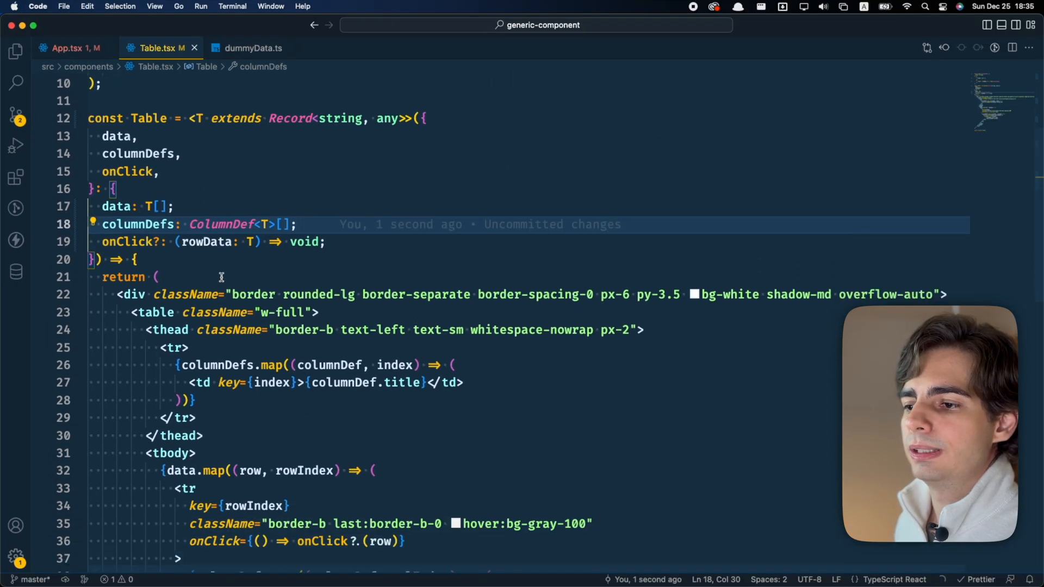
Scroll up to review ColumnDef<T> in Table.tsx, then switch back to App.tsx.
scroll("up", 3)
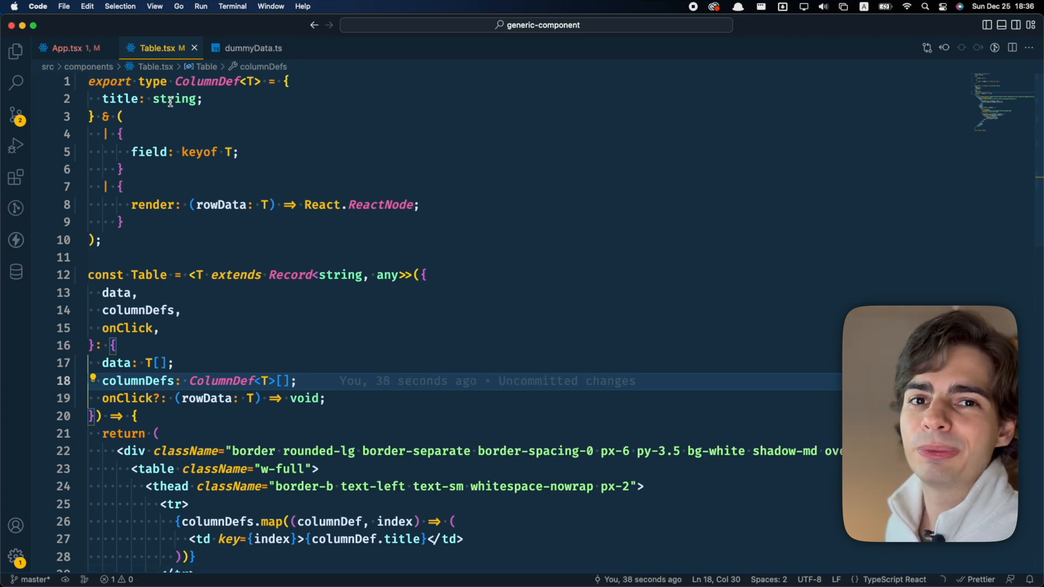
left_click(68, 48)
type("onClick={(rowData) => console.log(rowData.)}")
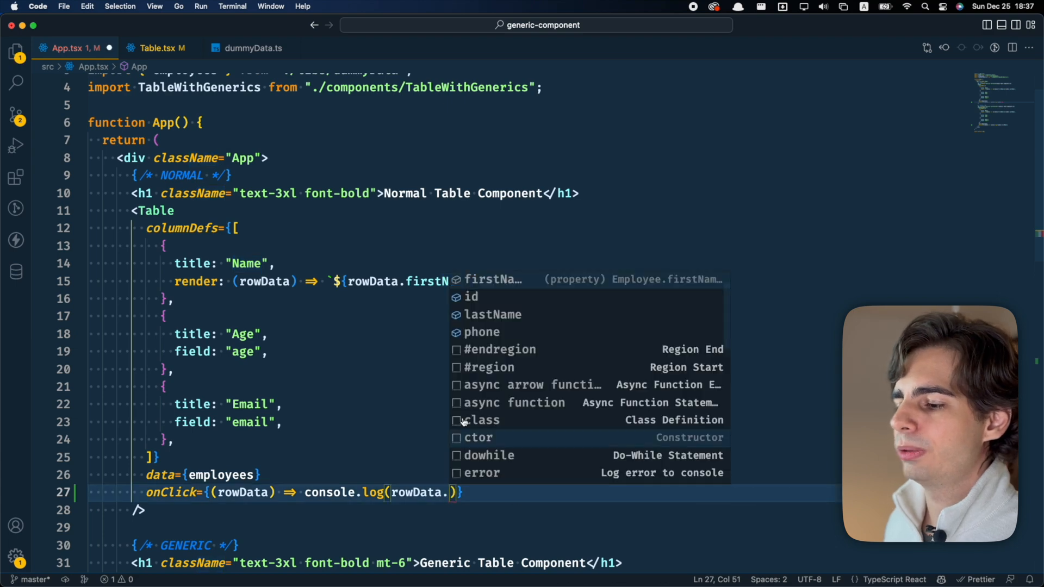
Confirm firstName is inferred from Employee, then add an 's' to the age field to test type checking.
scroll("up", 3)
type("firstName")
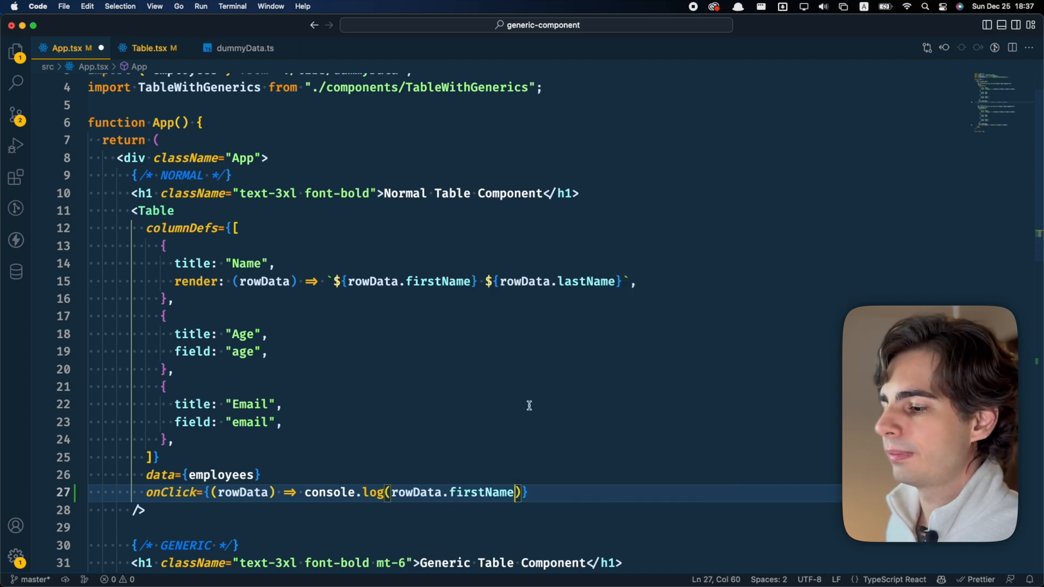
double_click(586, 281)
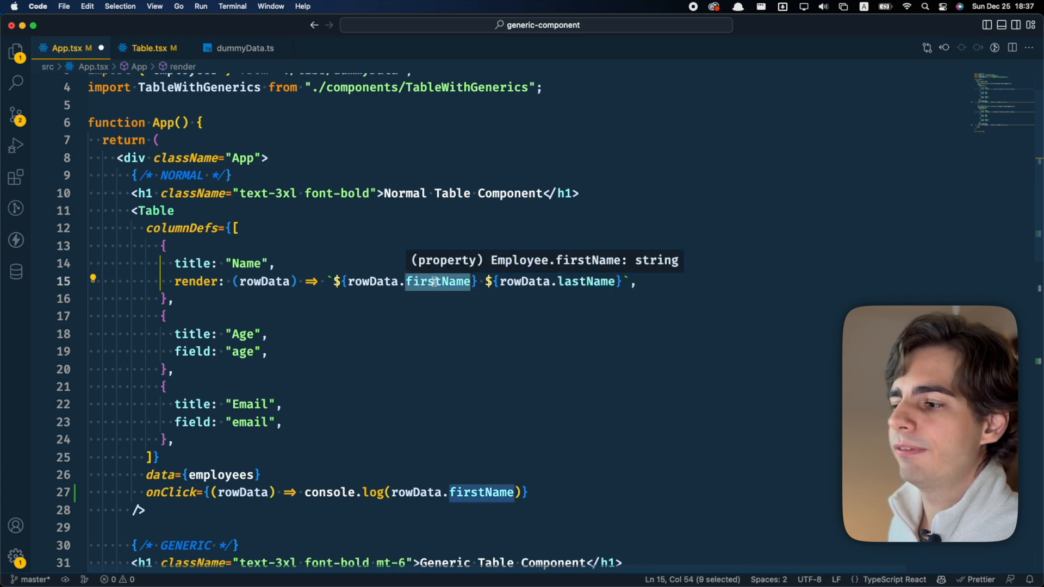
mouse_move(519, 261)
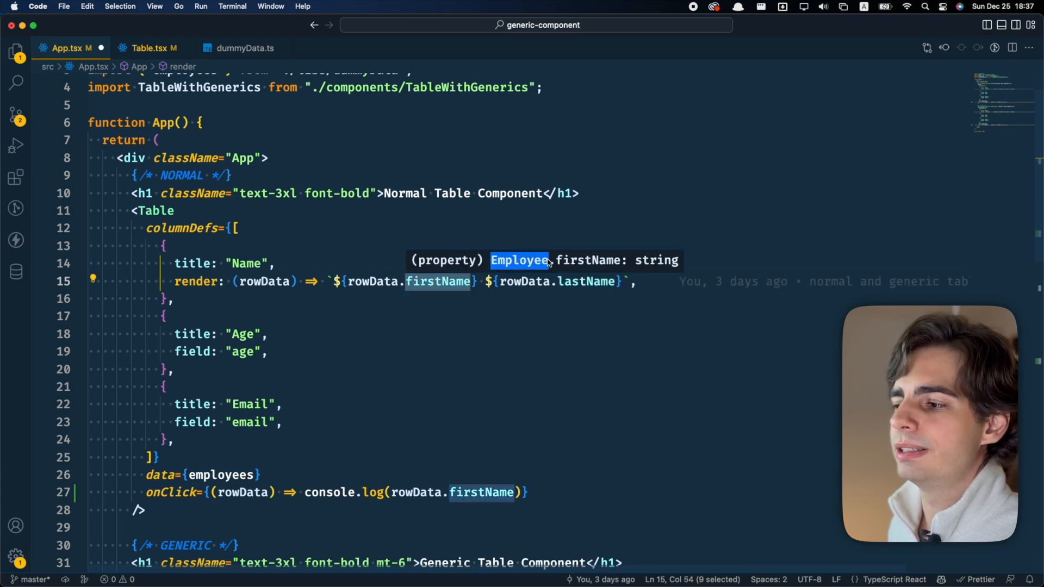
left_click(255, 352)
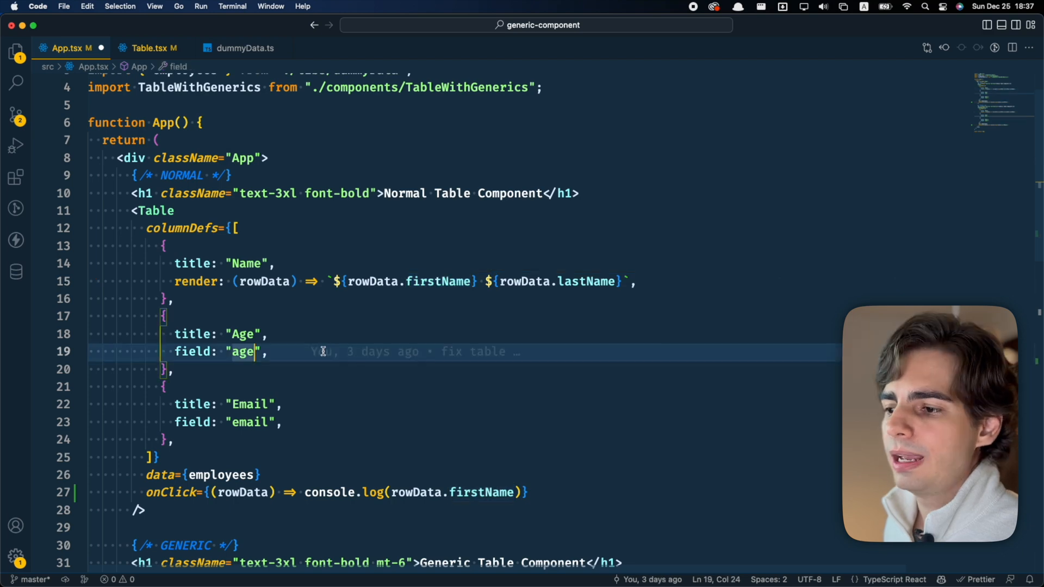
type("s")
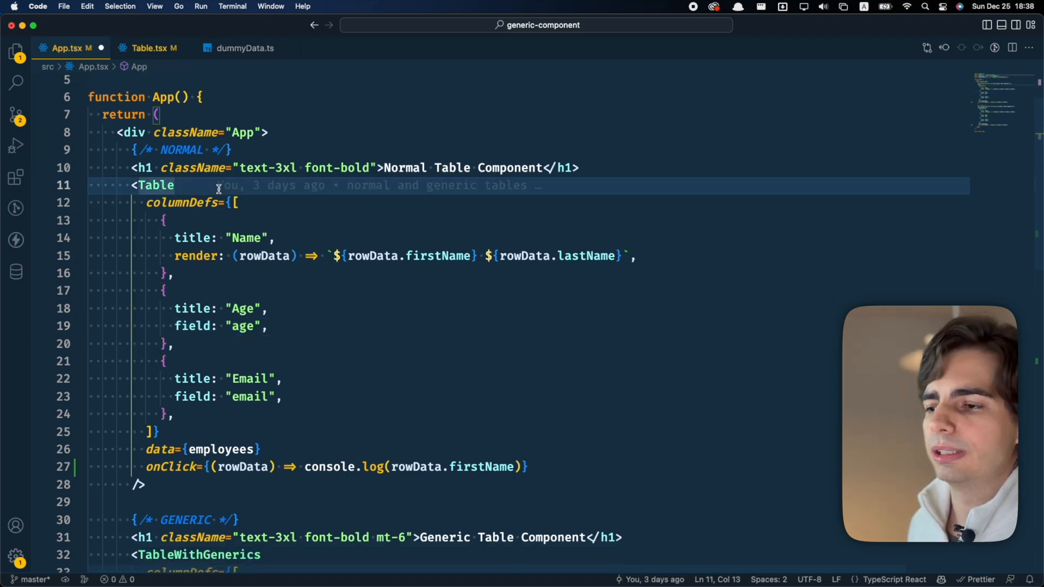
Add an explicit <Employee> type argument to the normal Table.
type("<")
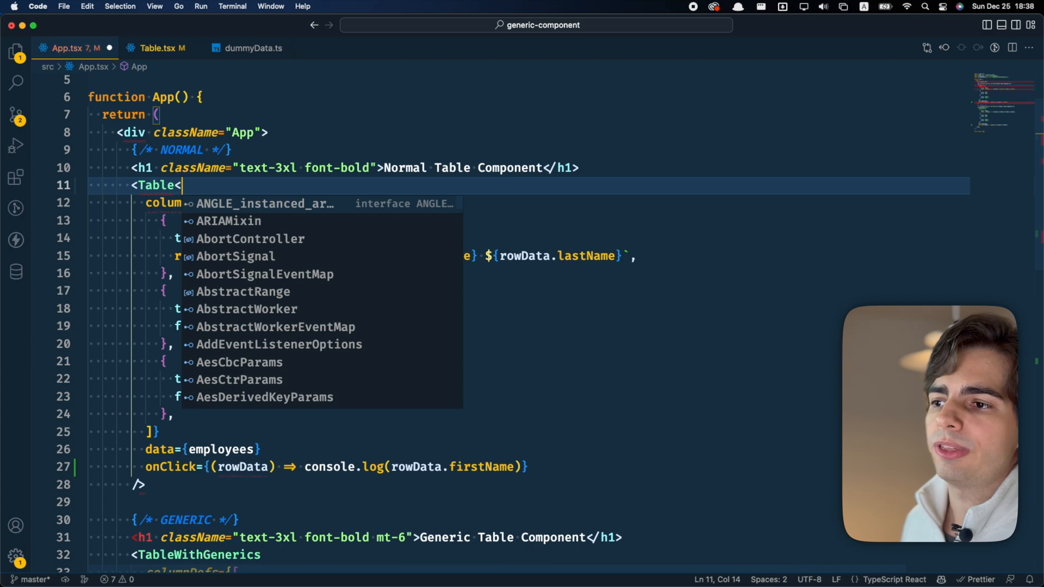
type("En")
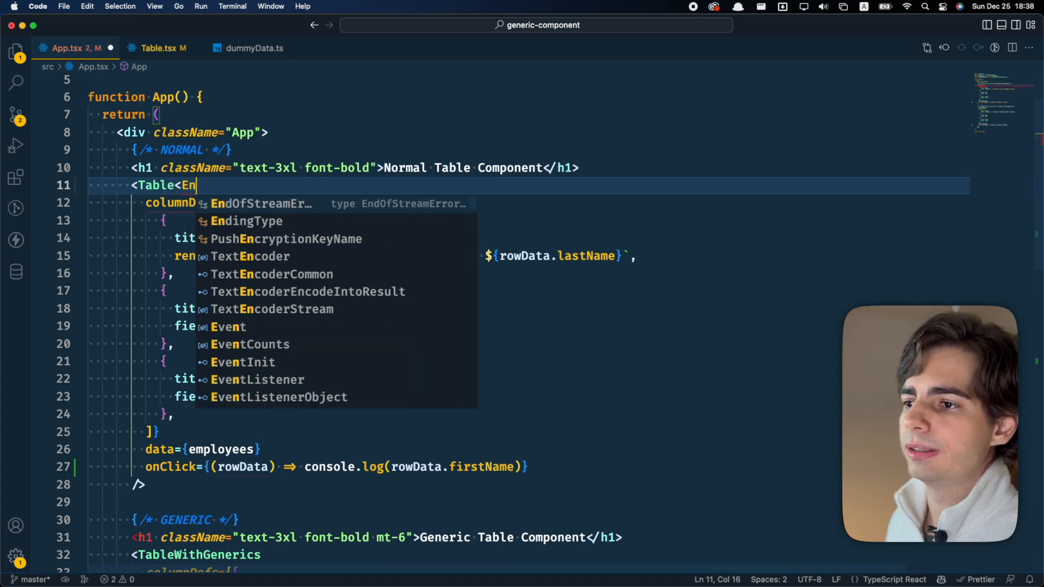
type("mployee>")
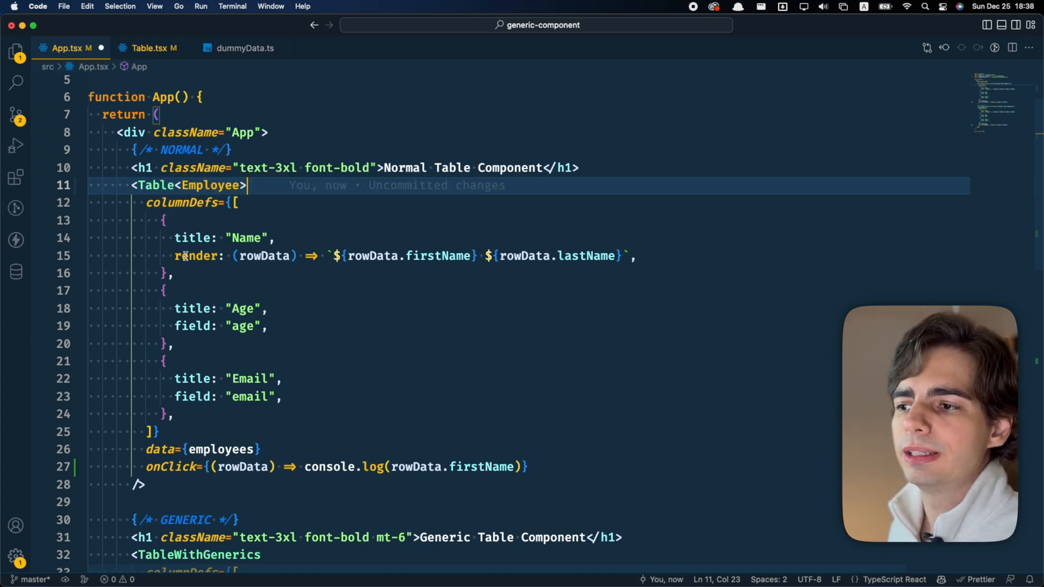
double_click(211, 185)
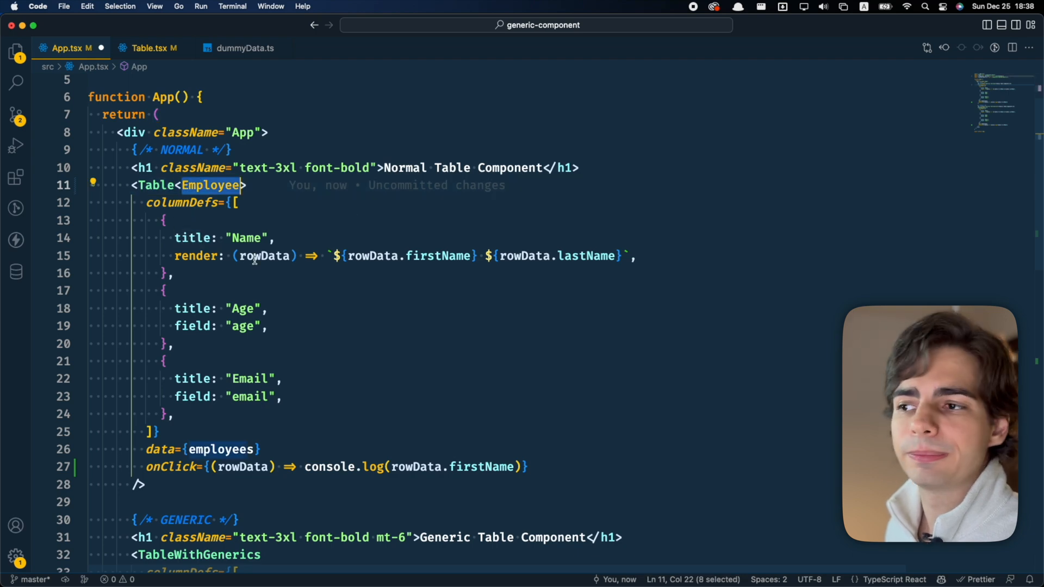
Replace data={employees} with an inline row: firstName "John", lastName "Doe", email.
left_click(214, 450)
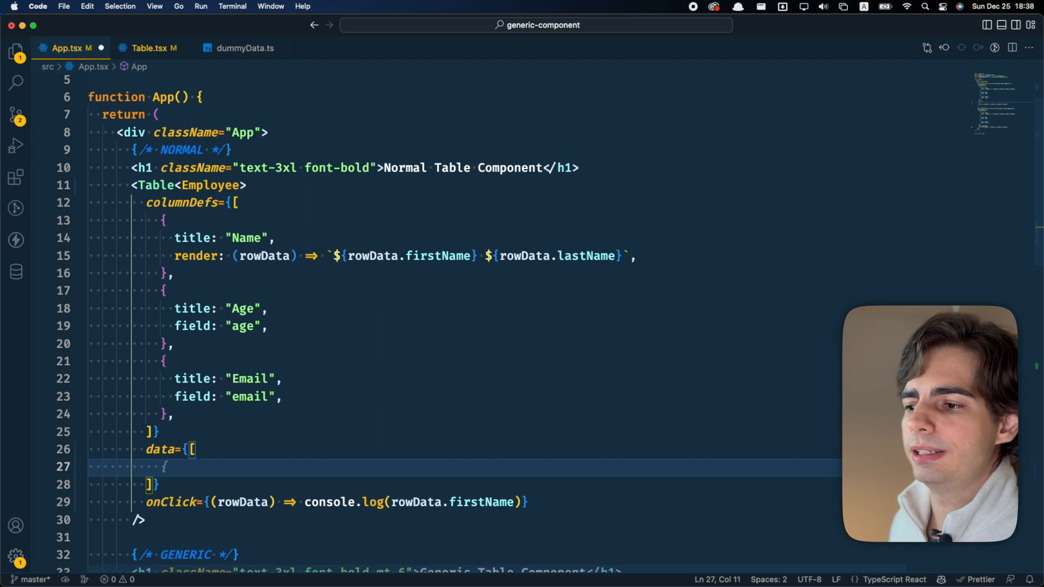
type("}")
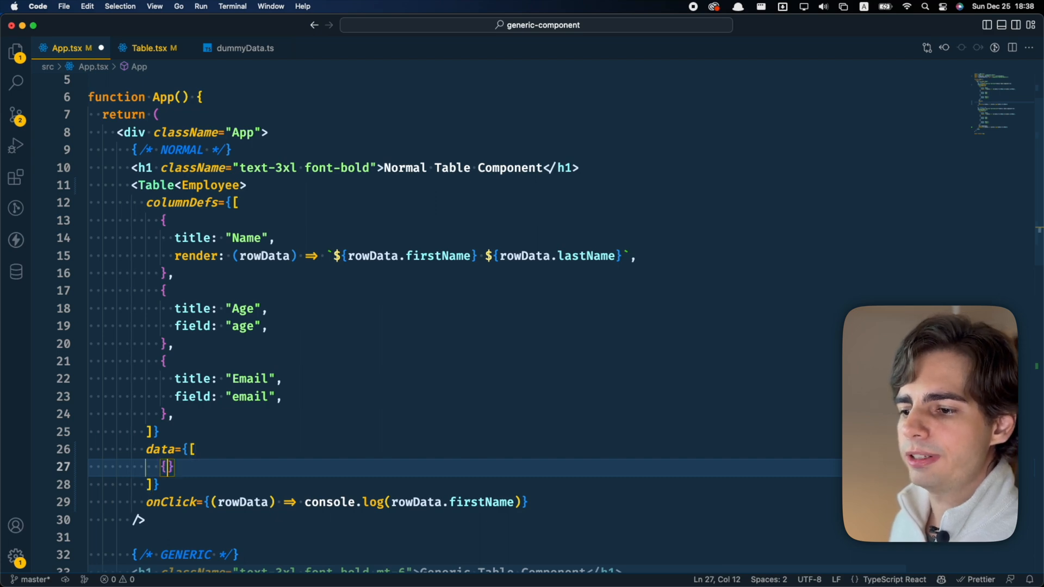
type("firstName: \"John\",")
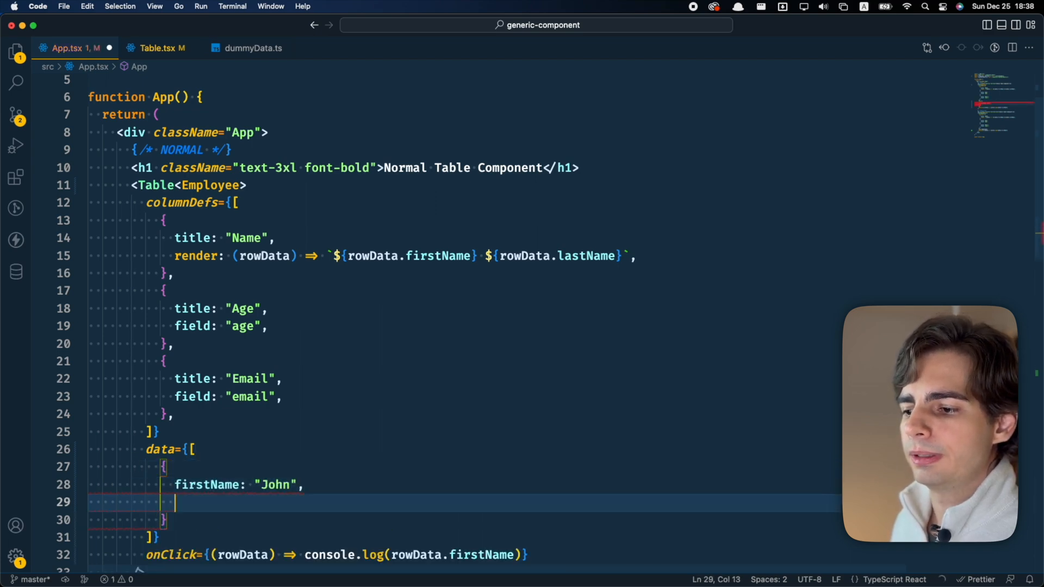
type("lastName: \"Doe\",")
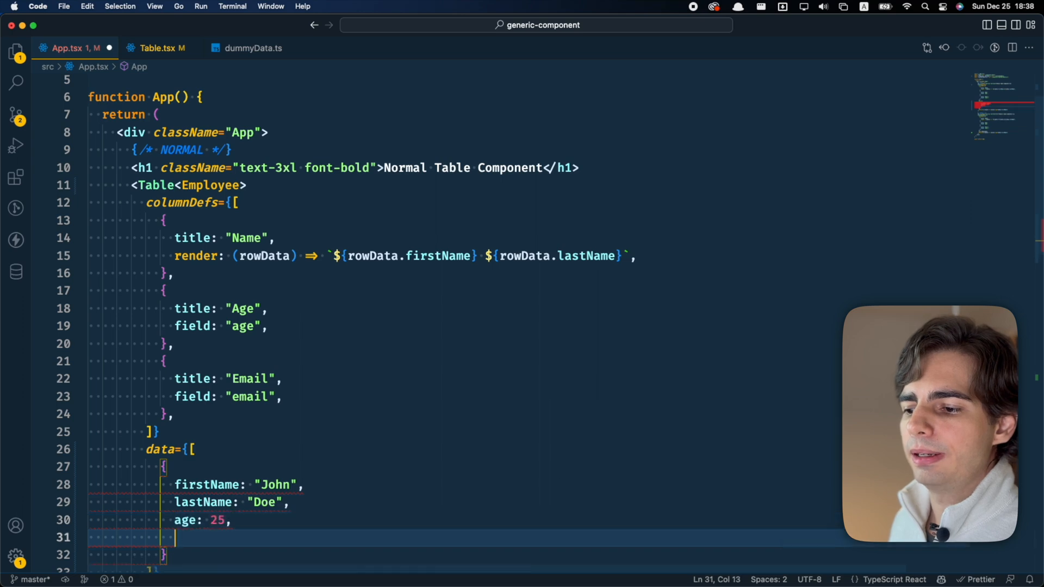
type("email: \"dummy\",")
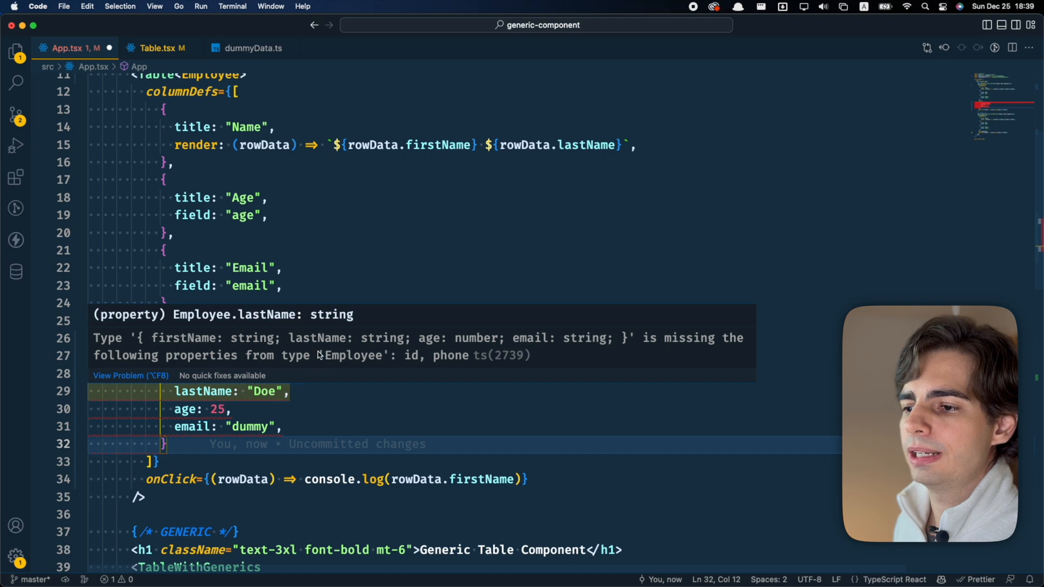
mouse_move(415, 365)
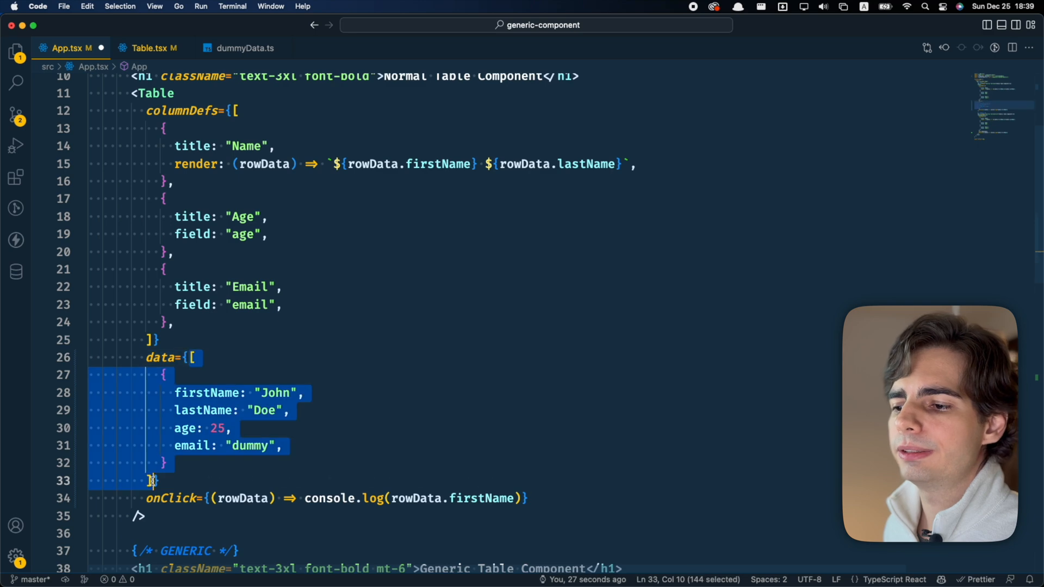
Replace the inline data array with 'employees' and select the columnDefs array.
type("employees}")
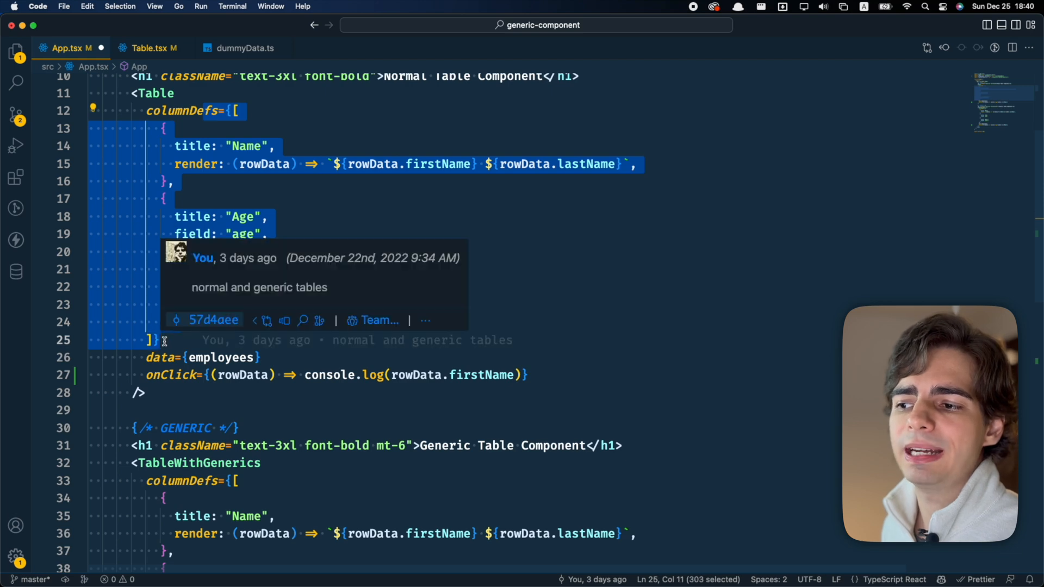
left_click(359, 235)
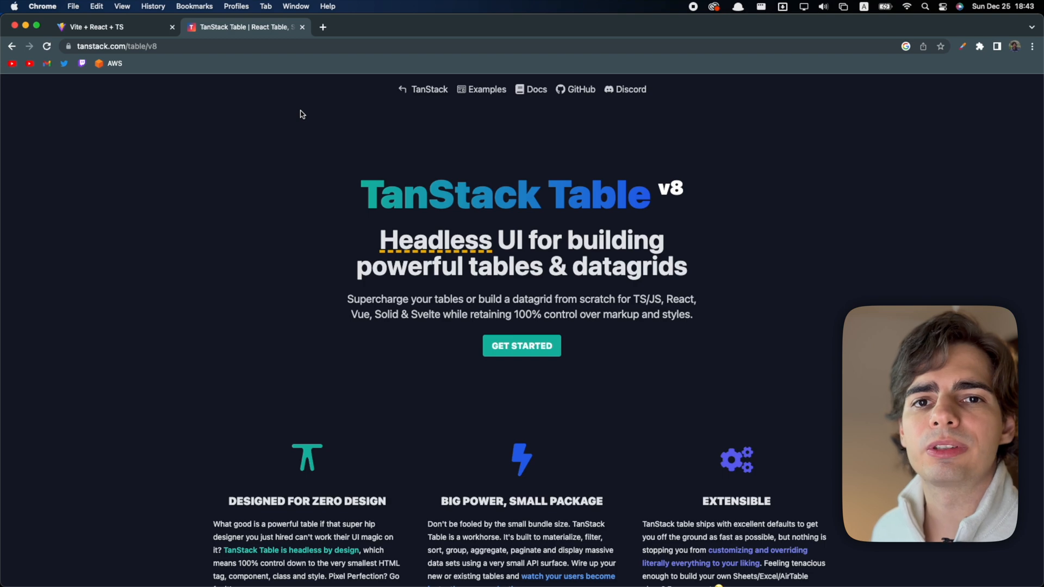
mouse_move(347, 139)
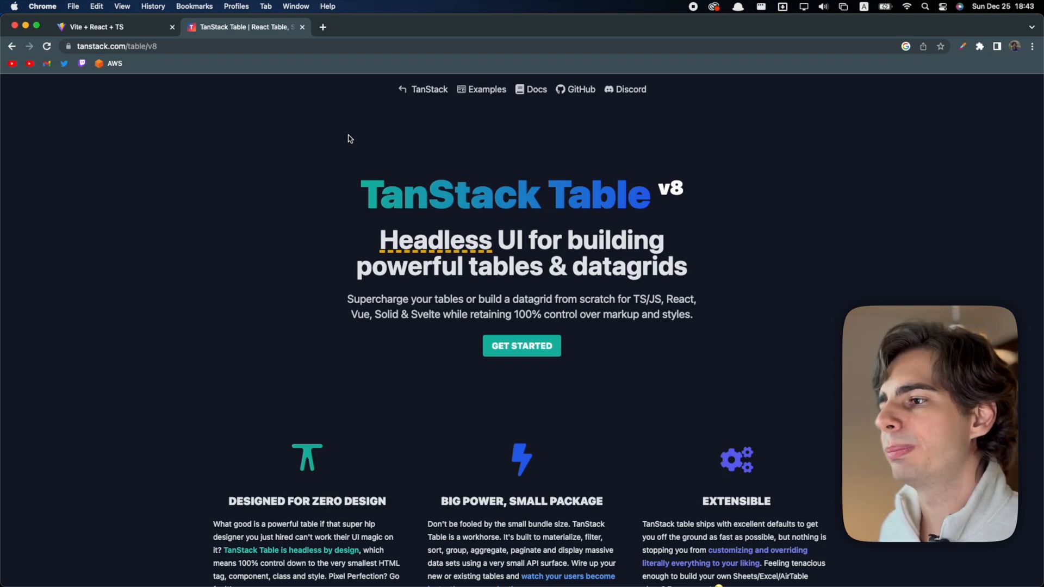